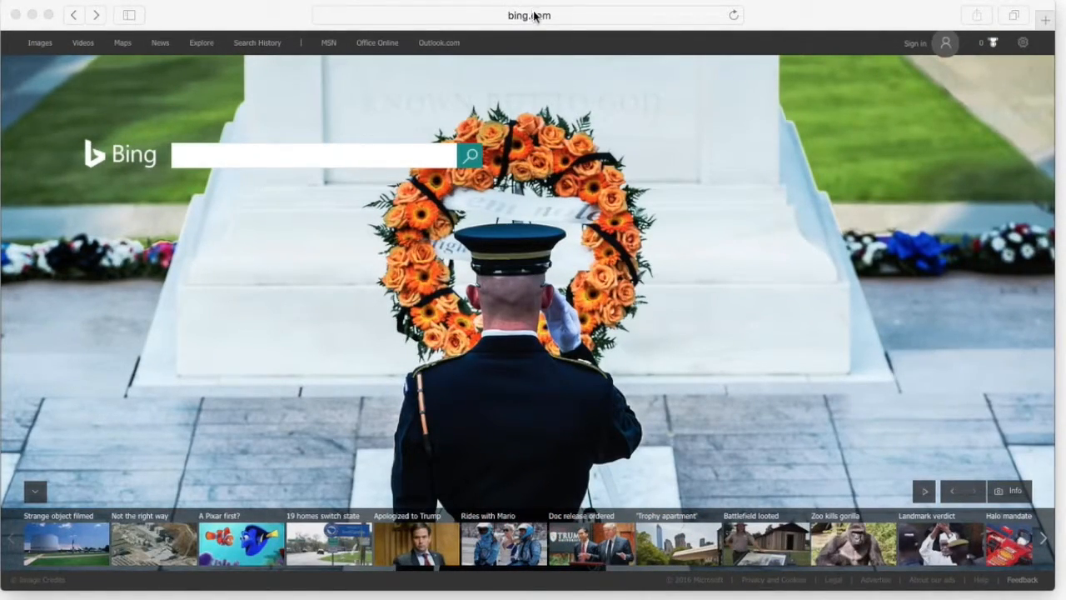
Load wunderground.com from the address bar's 'ww' Top Hit suggestion.
click(530, 15)
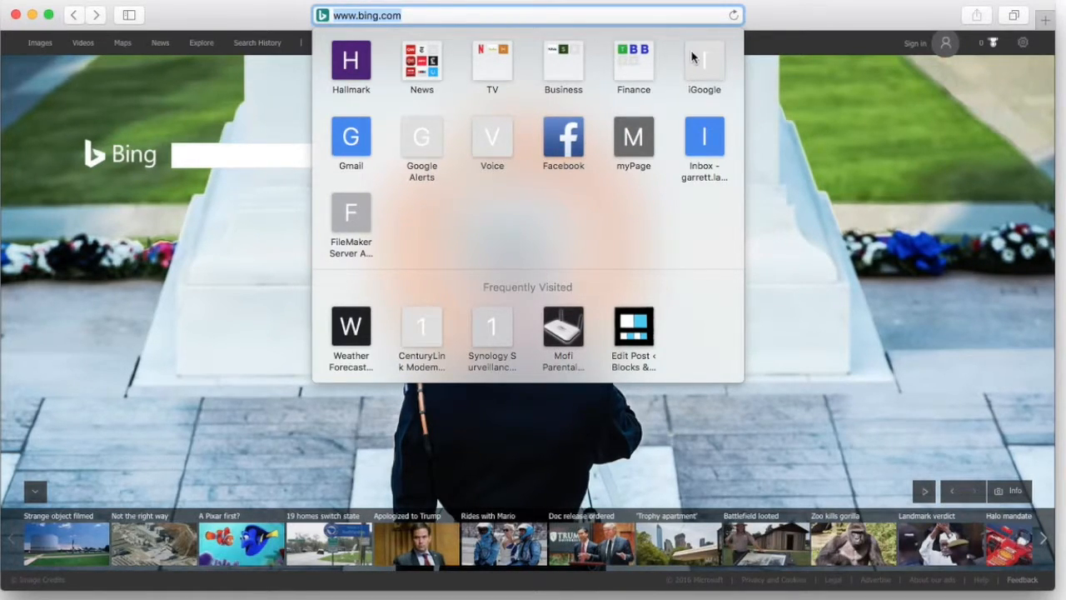
text(ww)
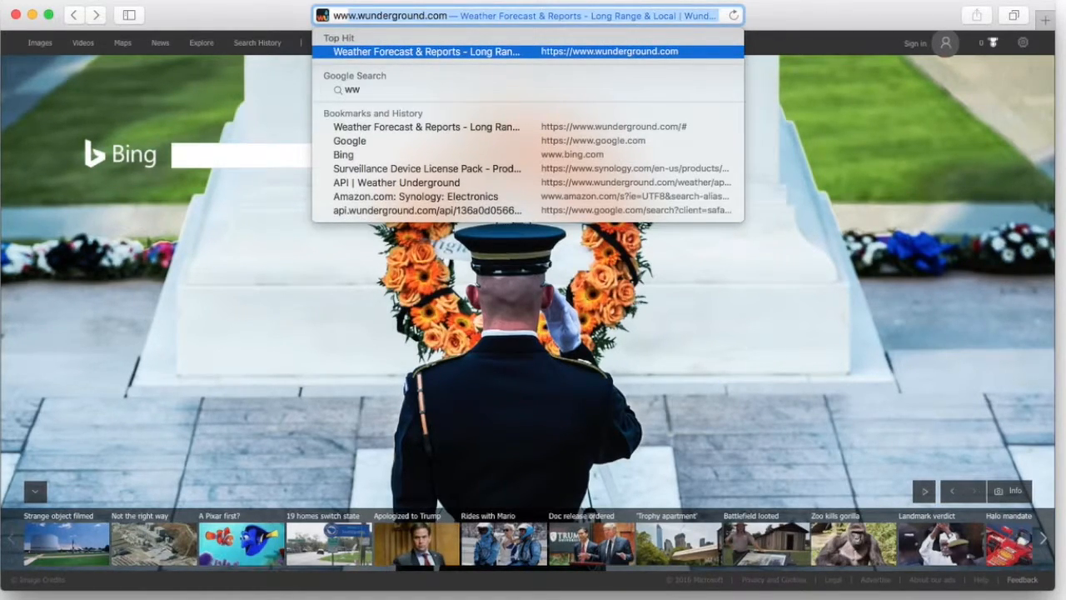
click(426, 50)
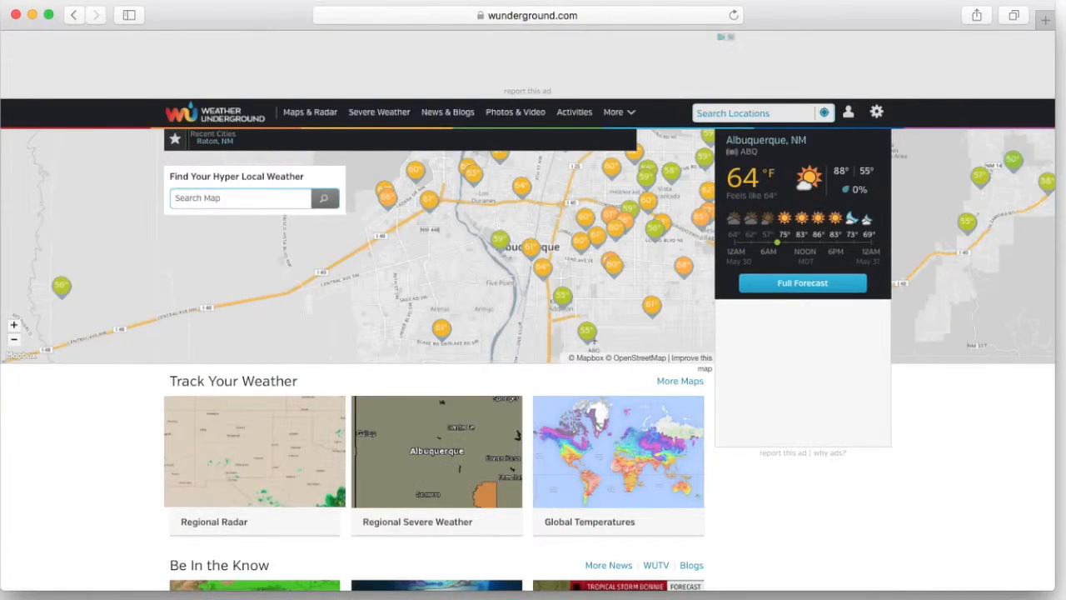
Search locations for 877 to reach the Raton, NM 87740 forecast page.
click(749, 114)
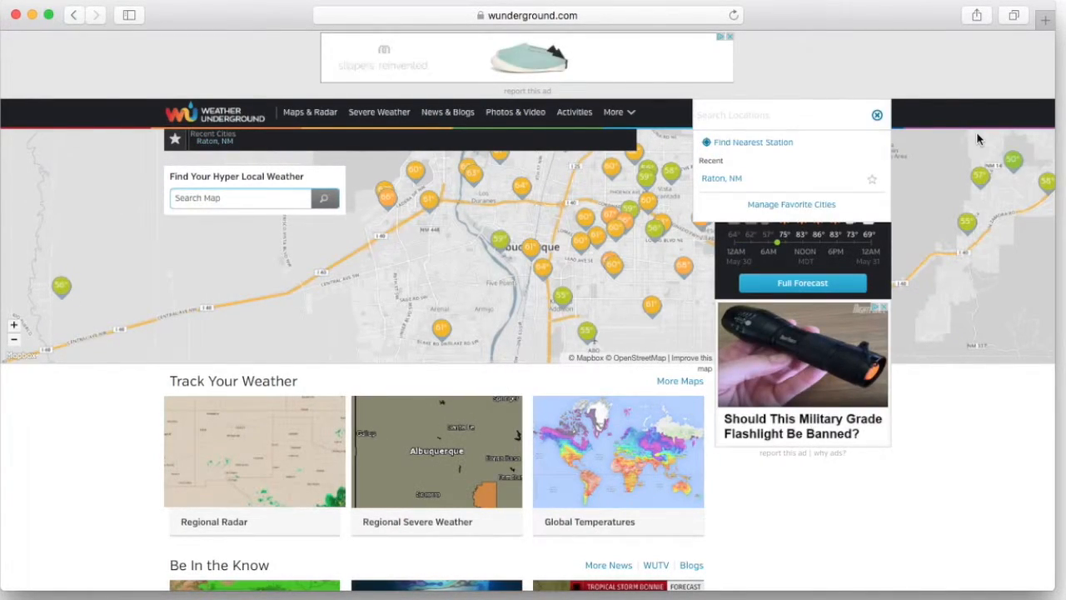
text(877)
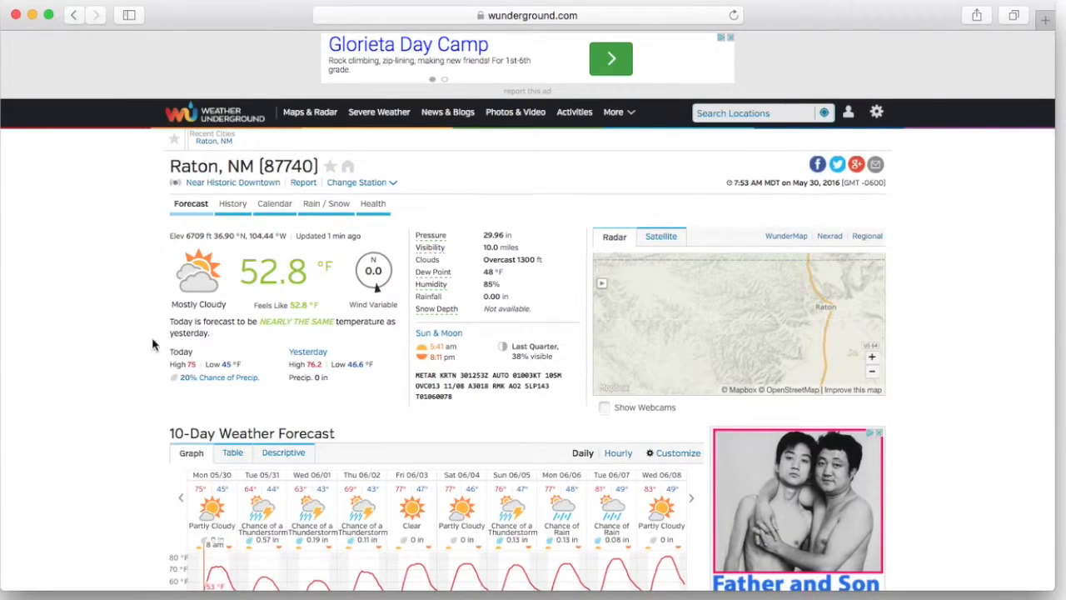
mouse_move(357, 380)
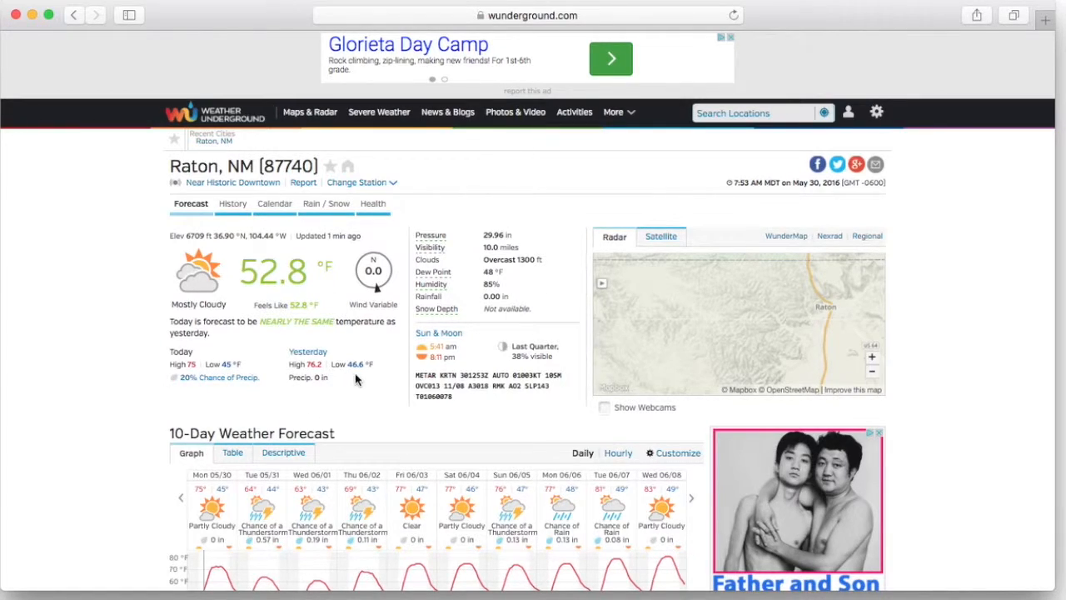
mouse_move(307, 256)
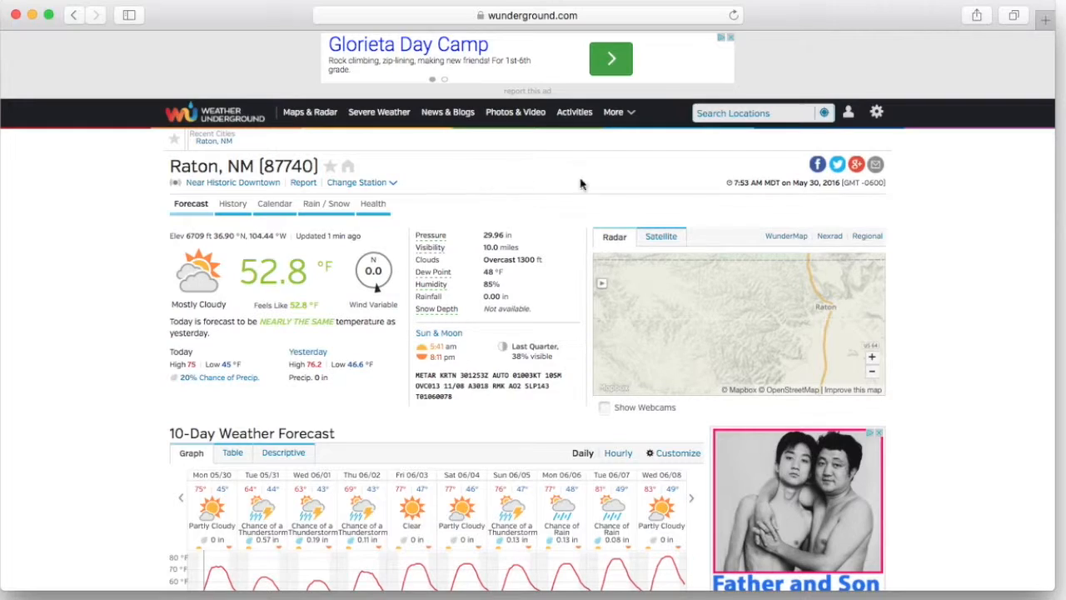
mouse_move(463, 157)
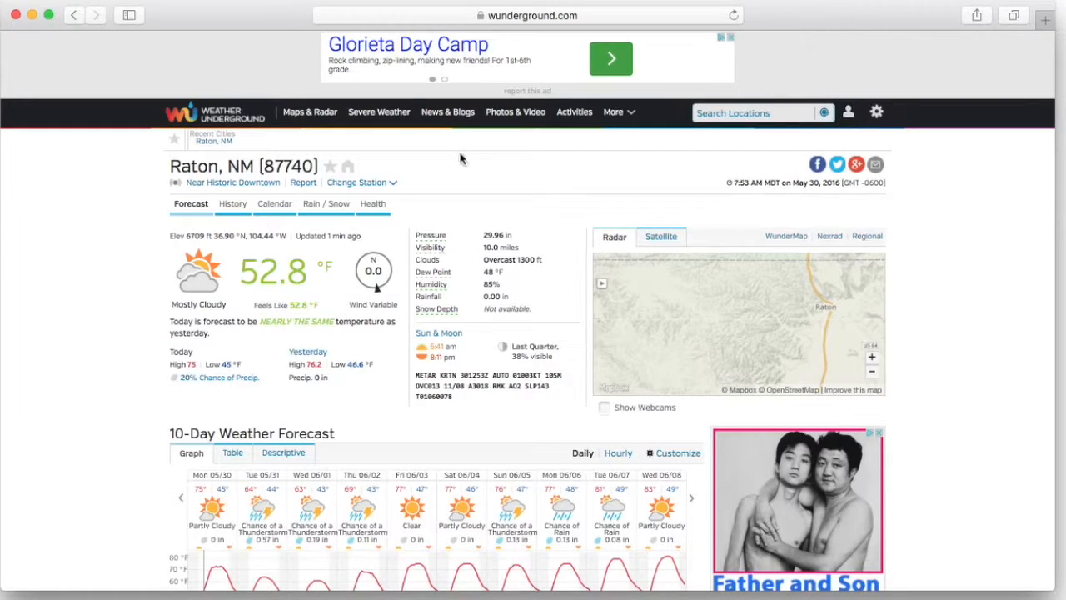
mouse_move(503, 183)
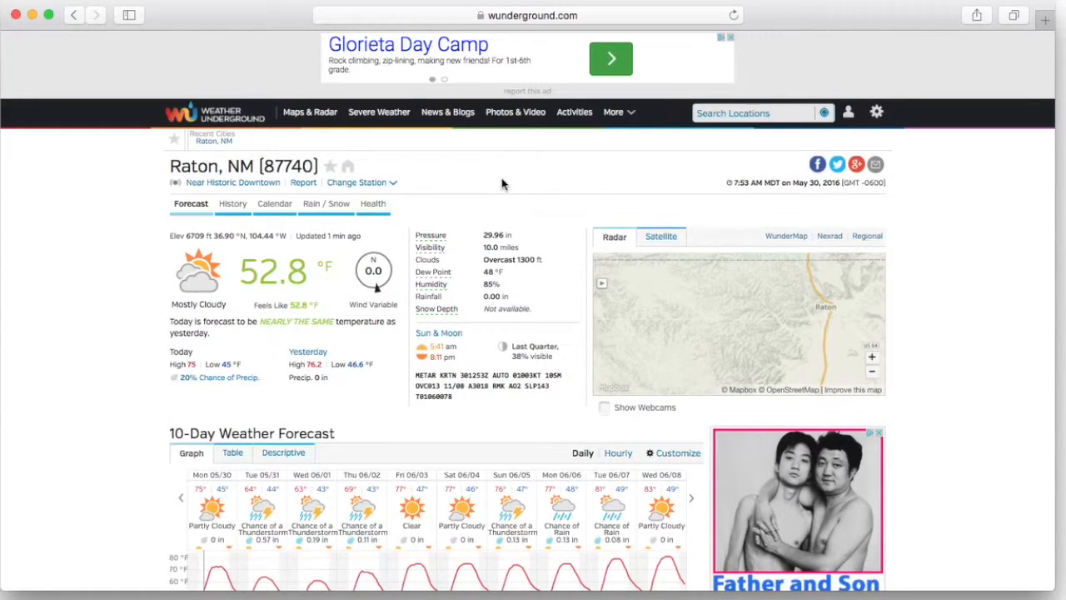
mouse_move(848, 115)
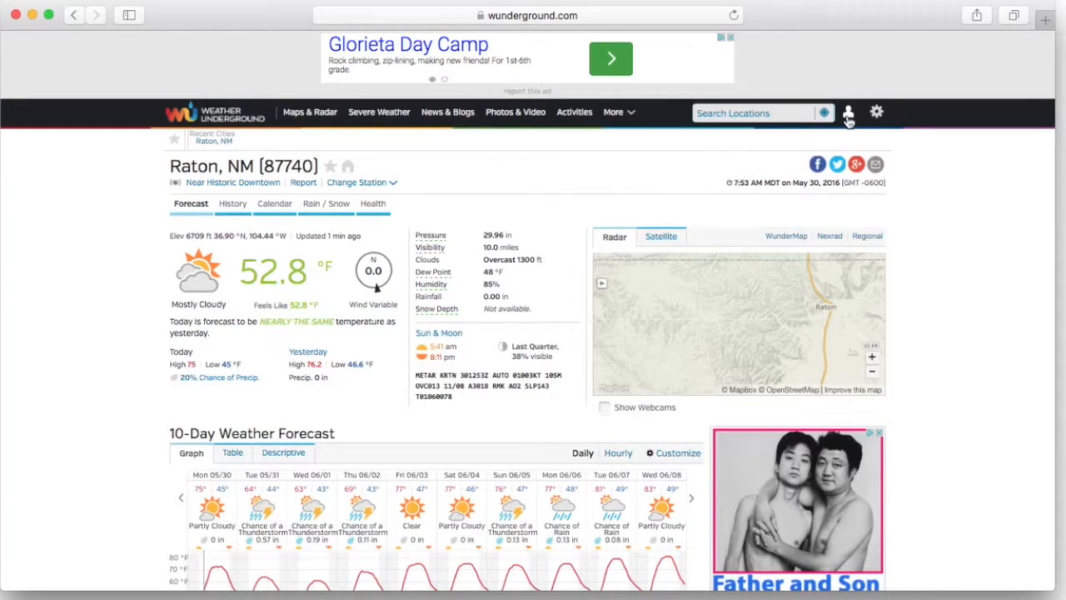
Bring up Member Sign In and toggle the terms-of-service agreement checkbox.
click(848, 113)
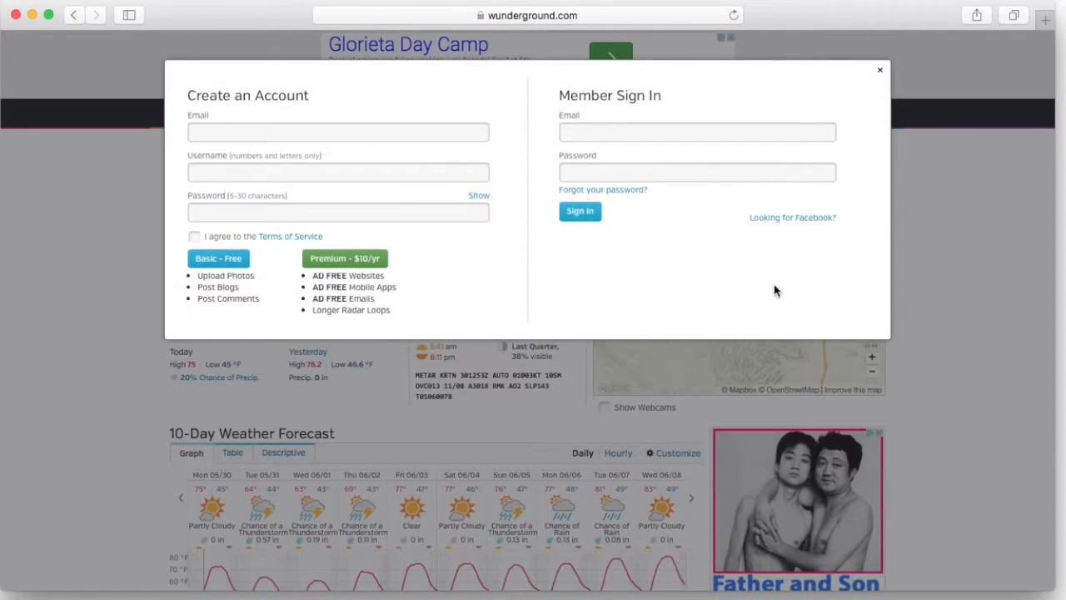
mouse_move(725, 297)
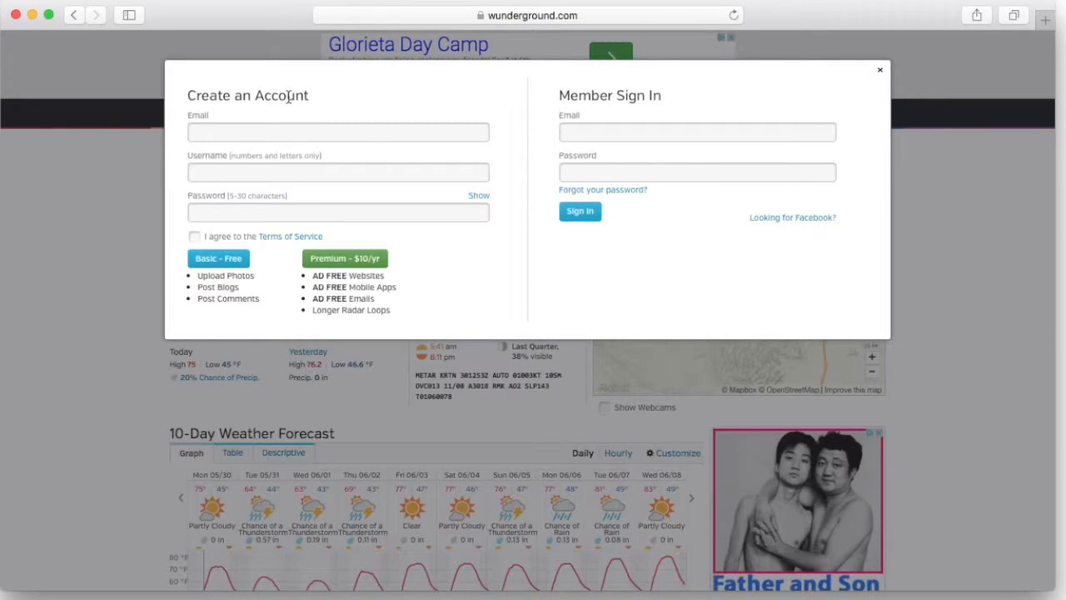
click(193, 236)
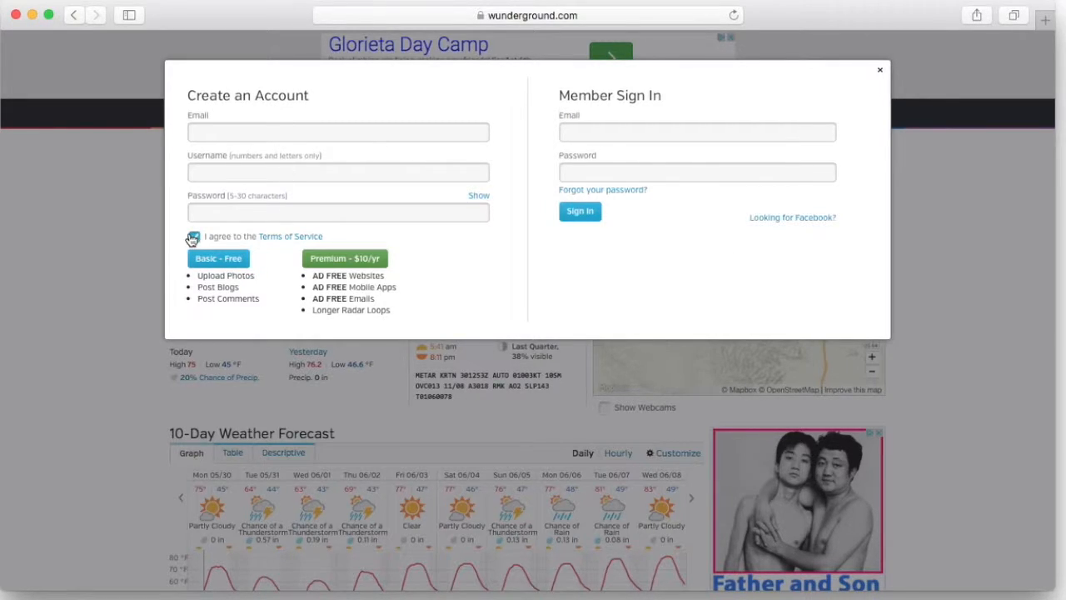
click(194, 237)
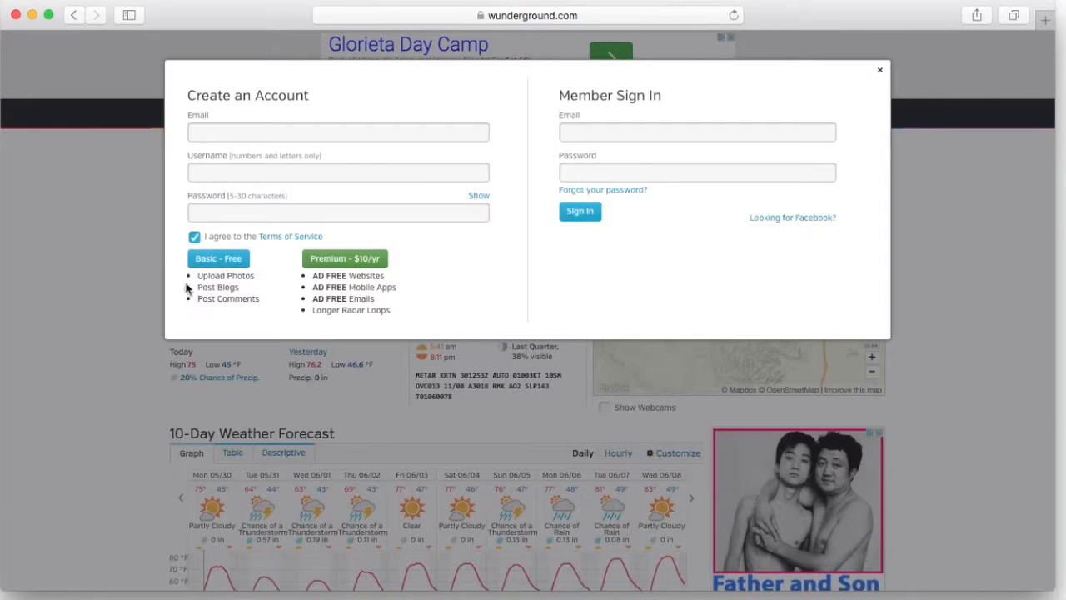
mouse_move(262, 317)
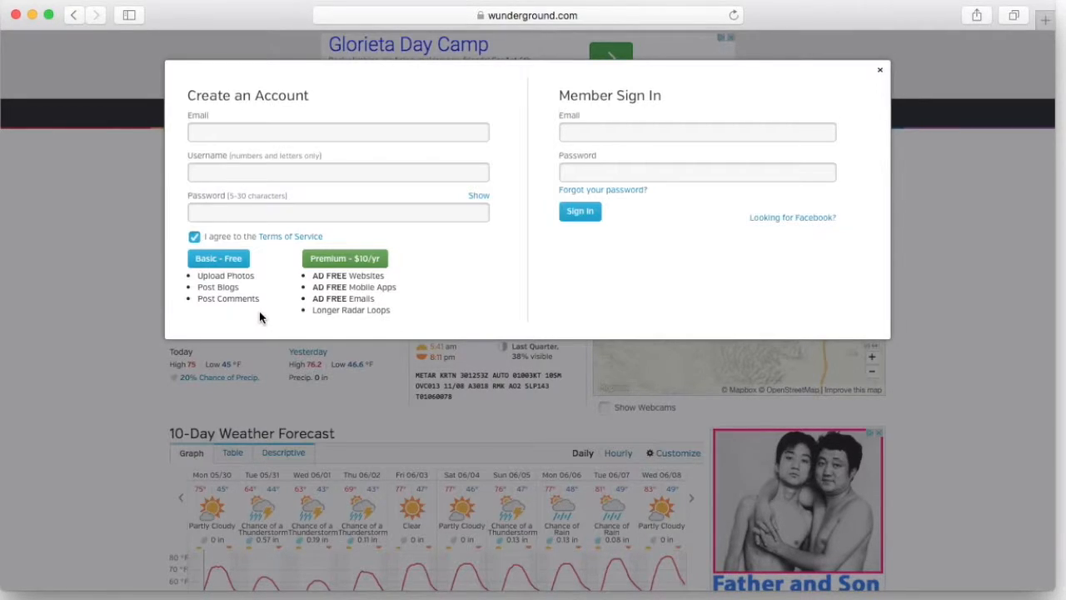
mouse_move(393, 281)
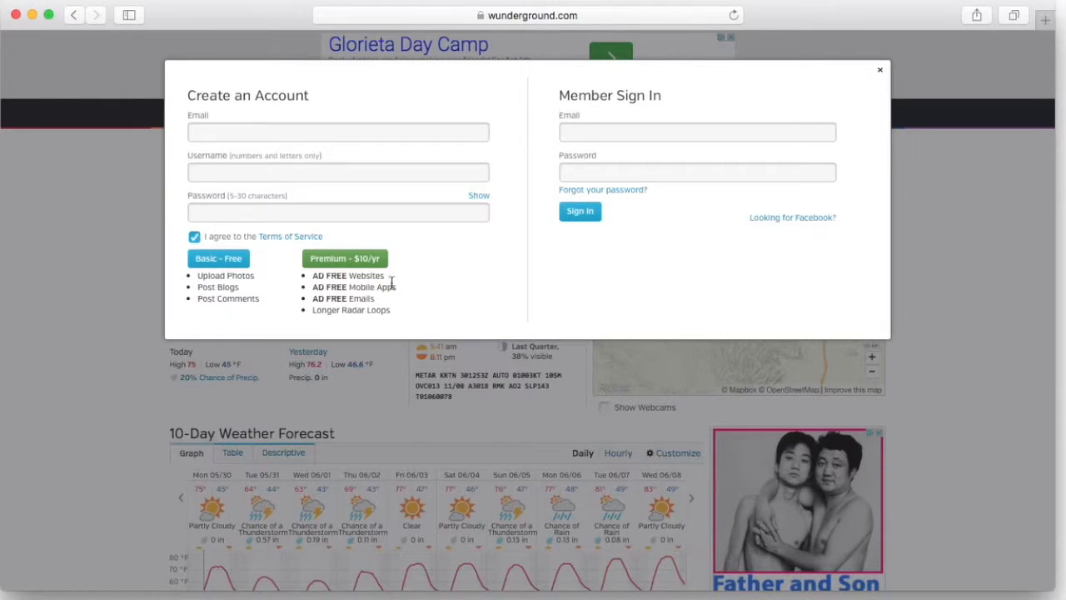
mouse_move(481, 283)
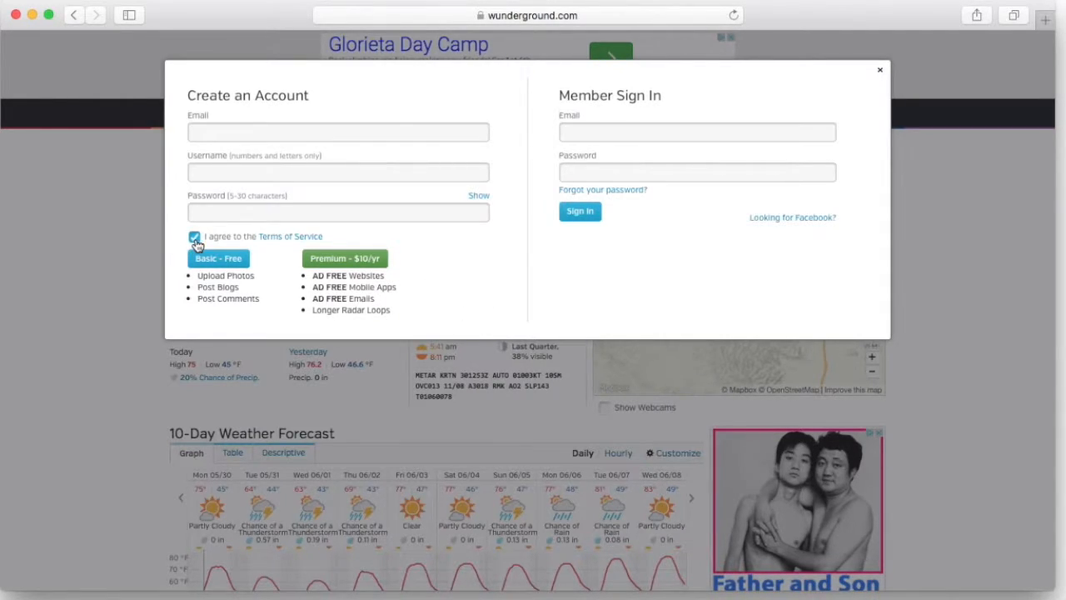
click(193, 236)
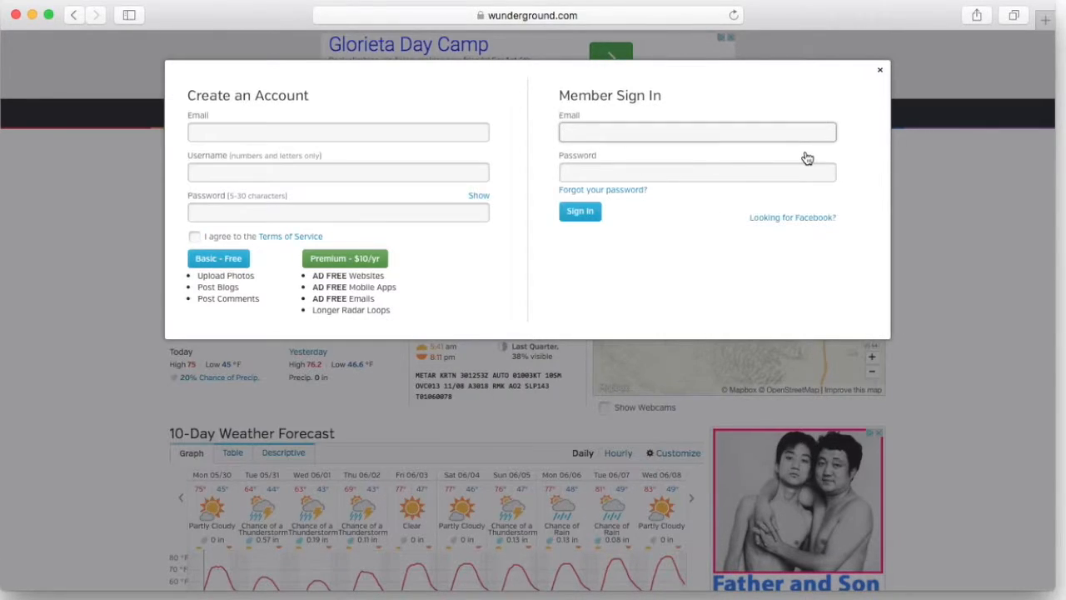
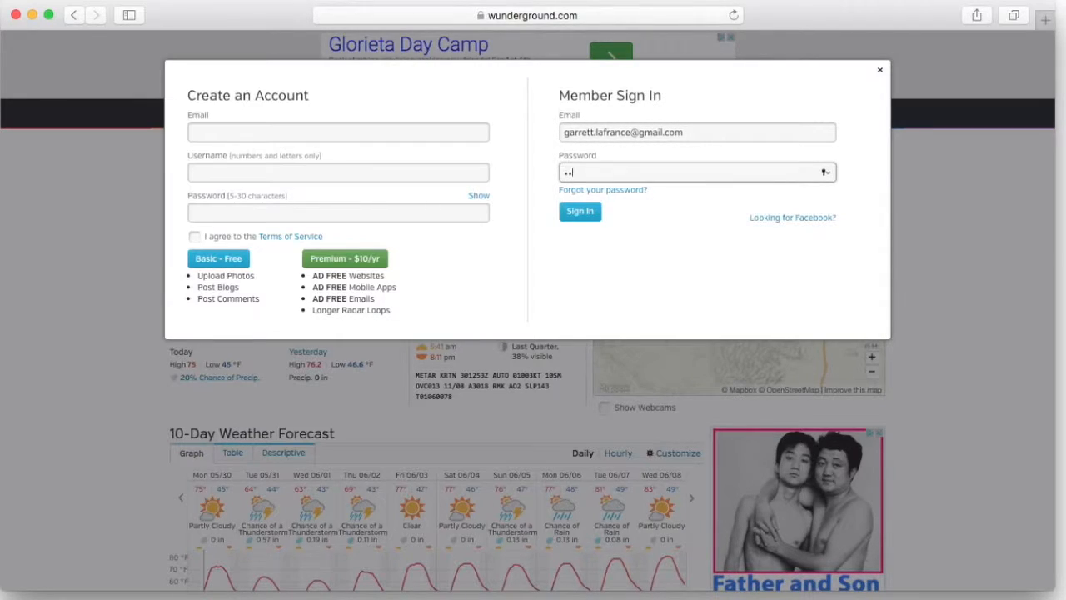
click(580, 210)
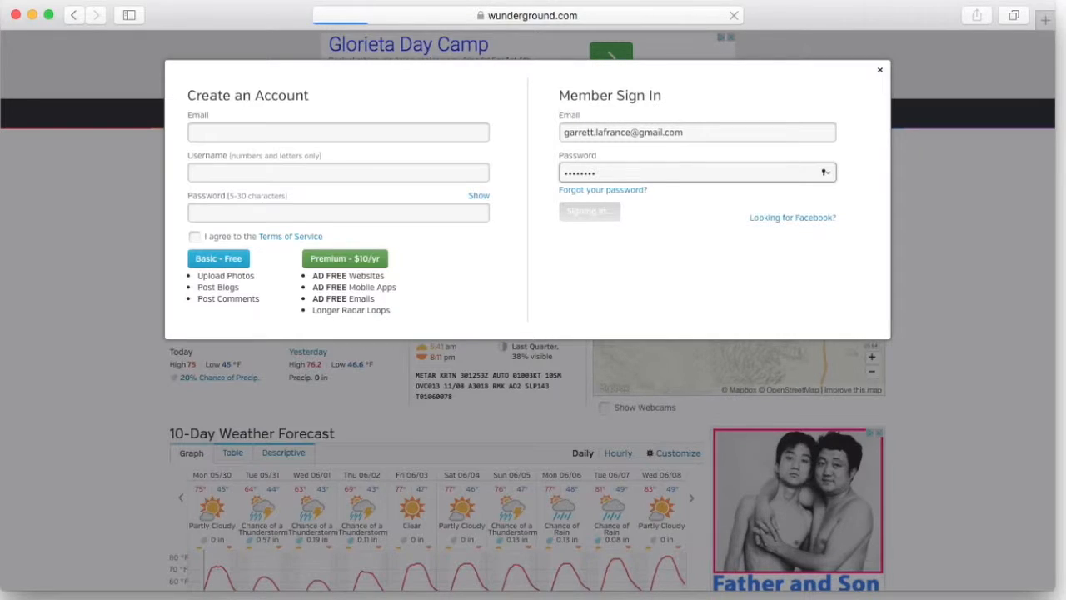
click(590, 210)
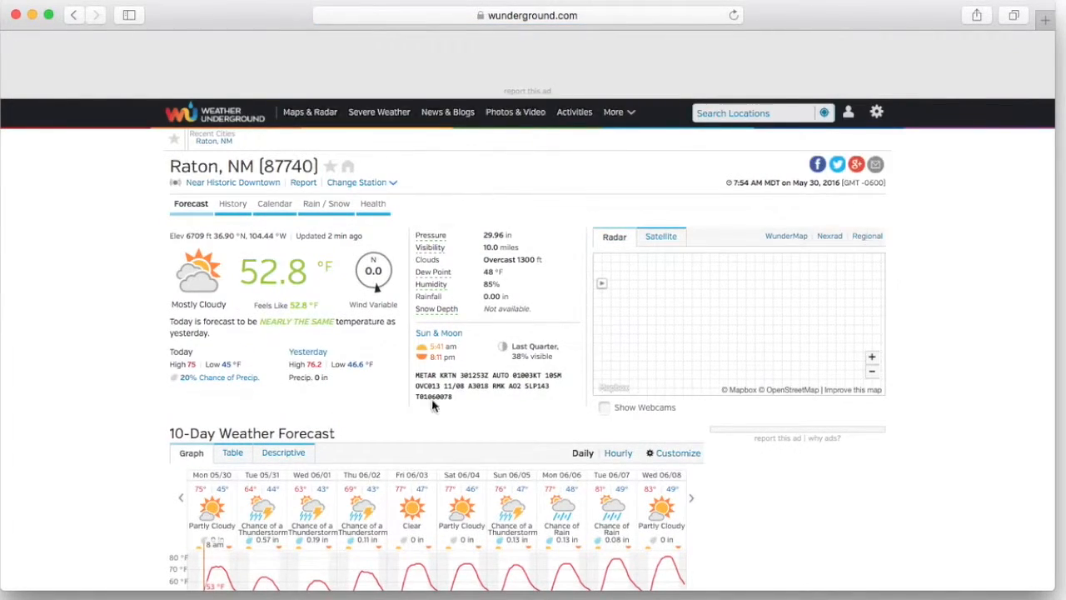
Dismiss the account menu and go to Weather API for Developers from the More menu.
click(848, 112)
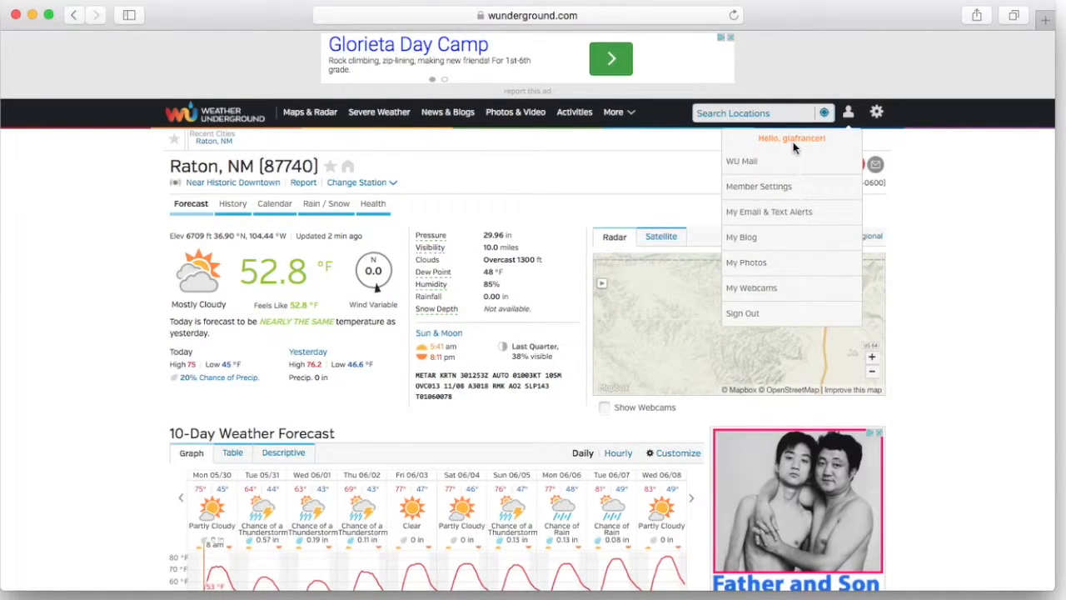
click(997, 167)
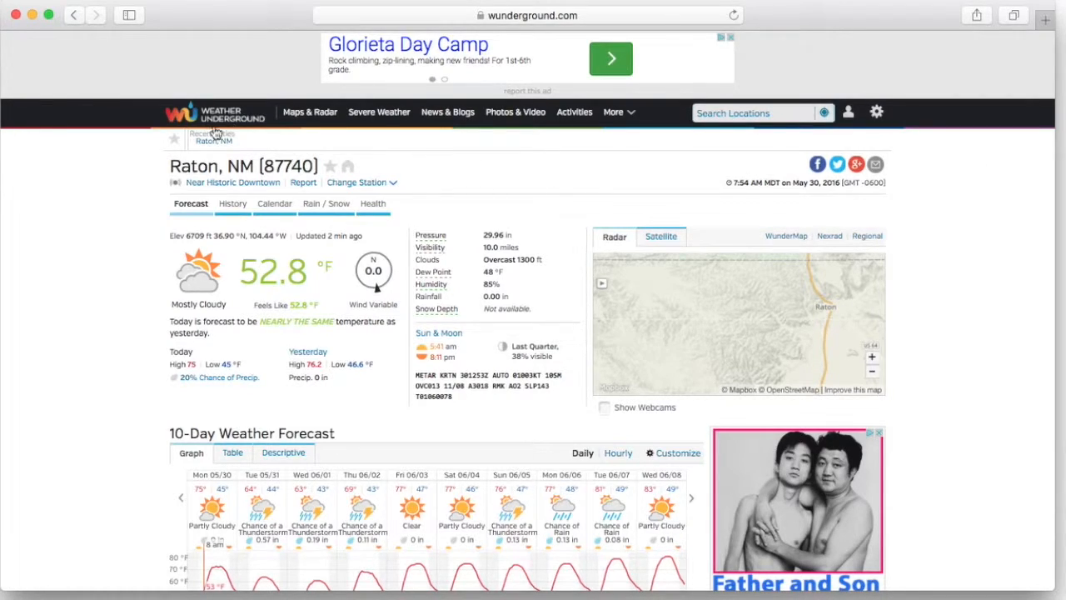
click(613, 111)
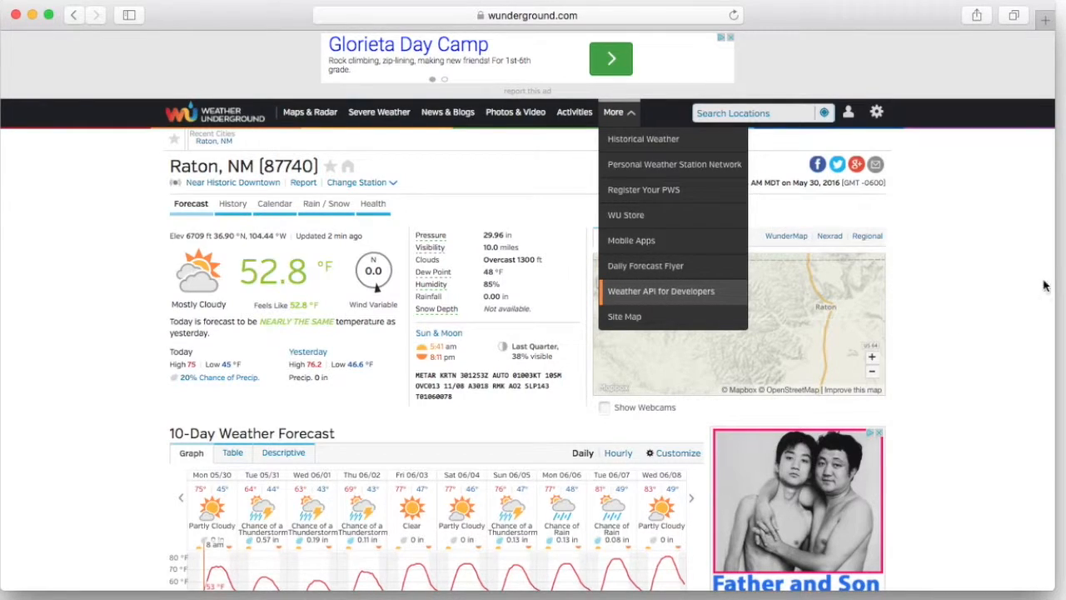
click(660, 290)
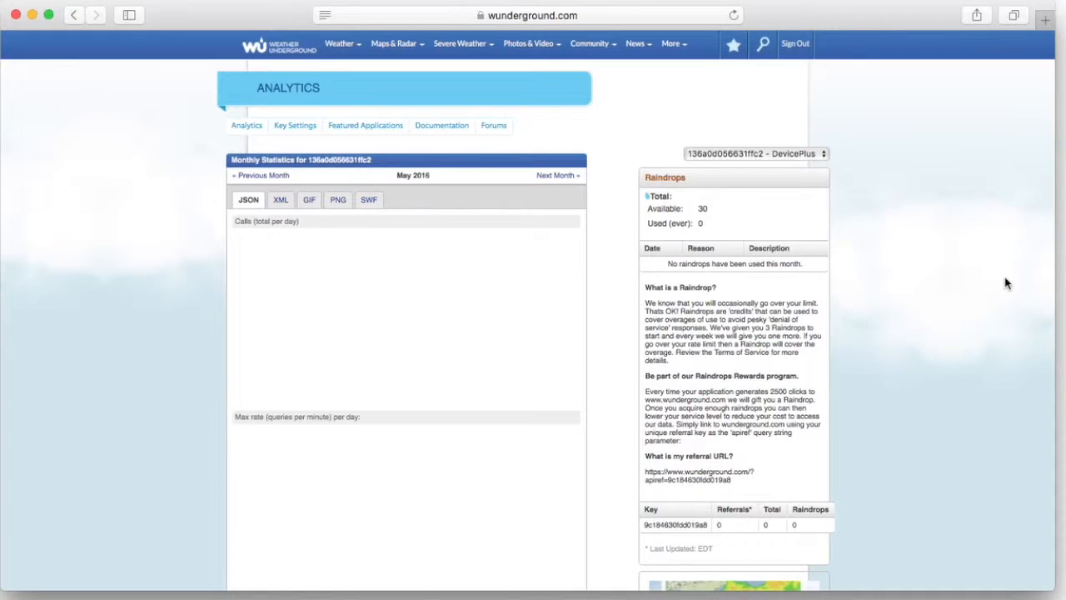
mouse_move(744, 367)
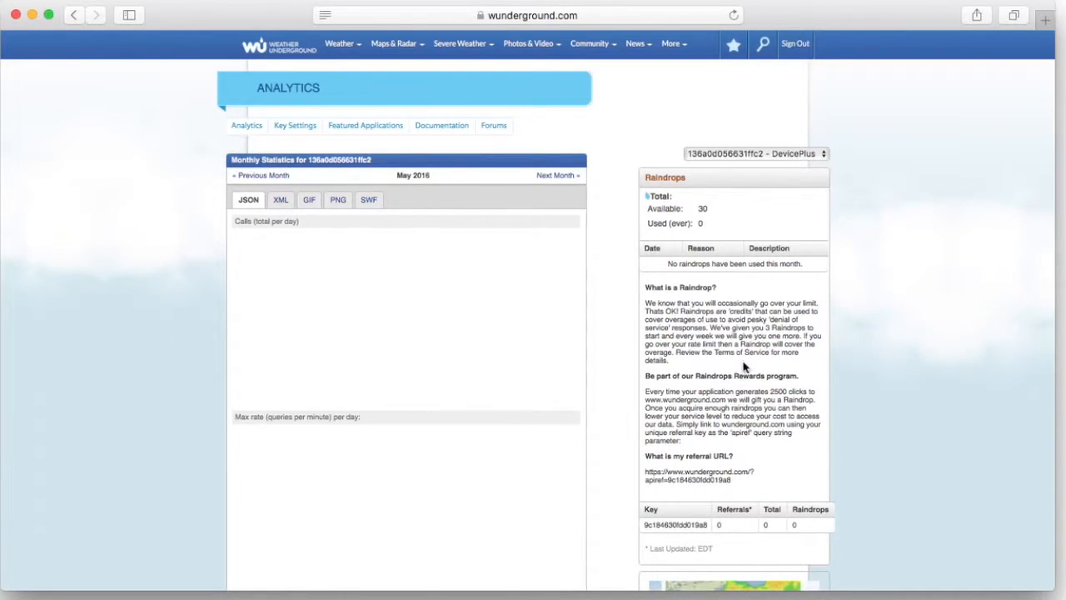
mouse_move(541, 248)
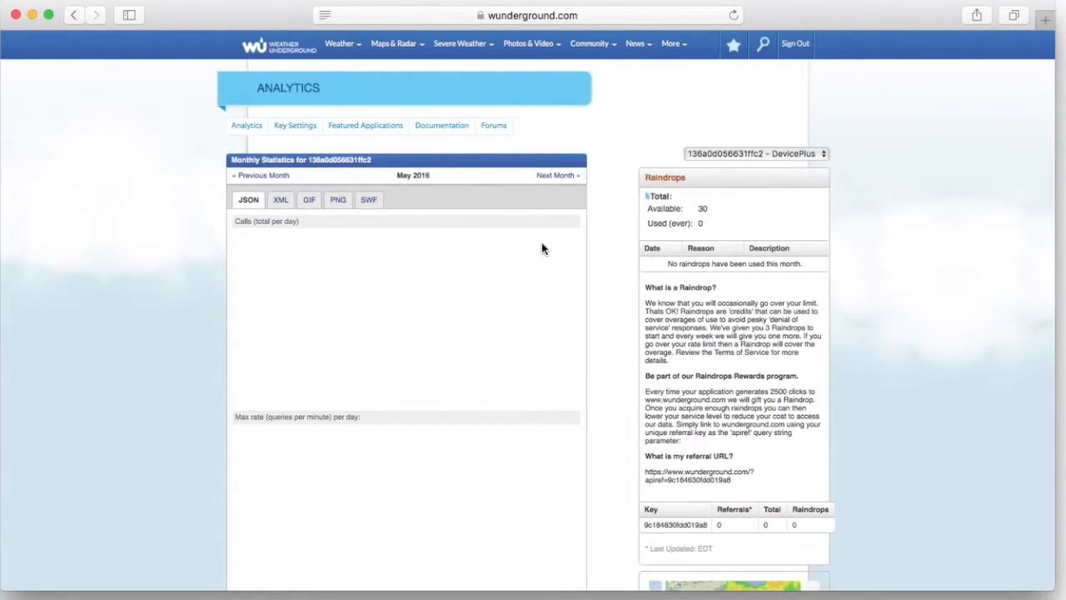
mouse_move(446, 401)
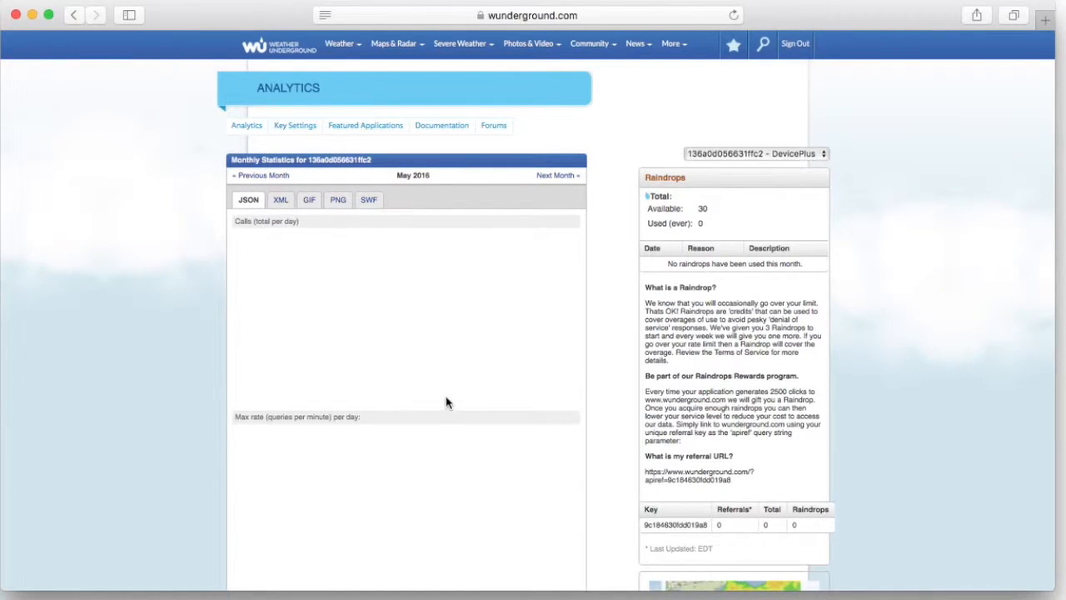
mouse_move(337, 176)
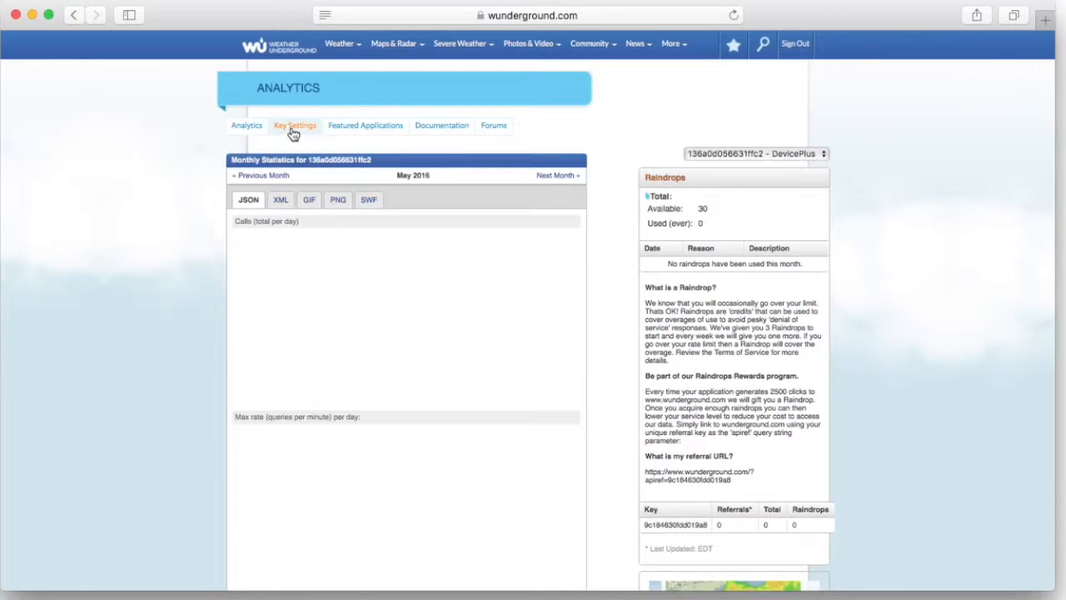
Go to Key Settings under the Analytics header to view the API key ID.
click(295, 125)
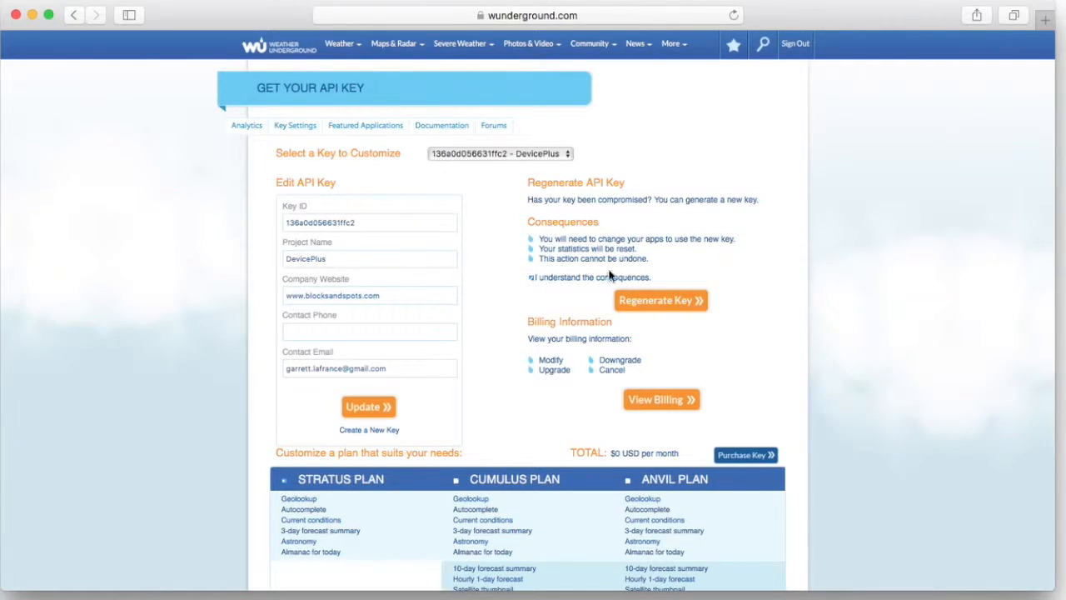
mouse_move(523, 294)
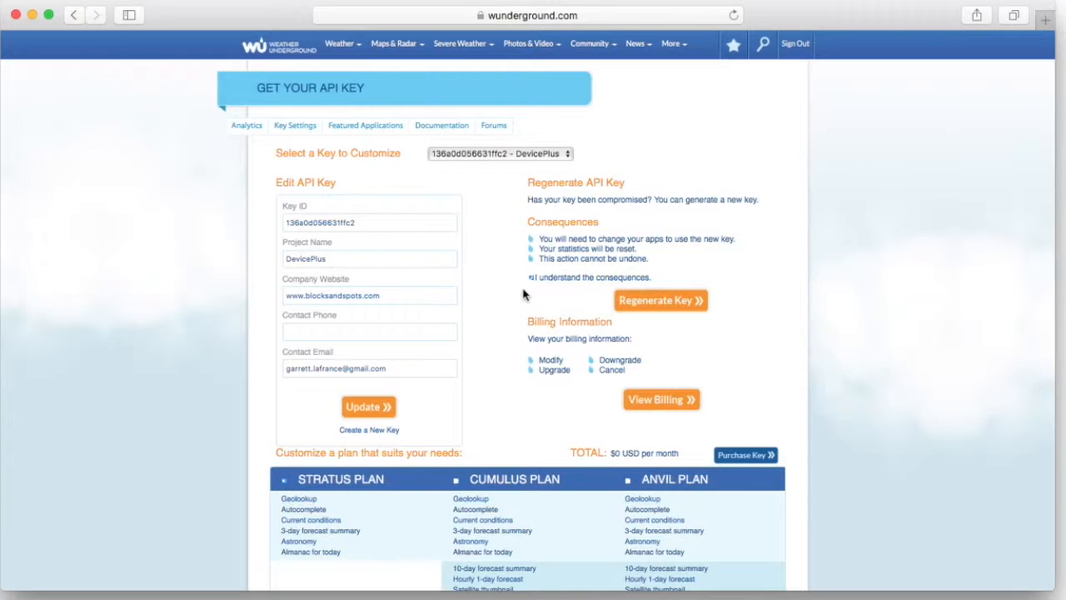
mouse_move(600, 290)
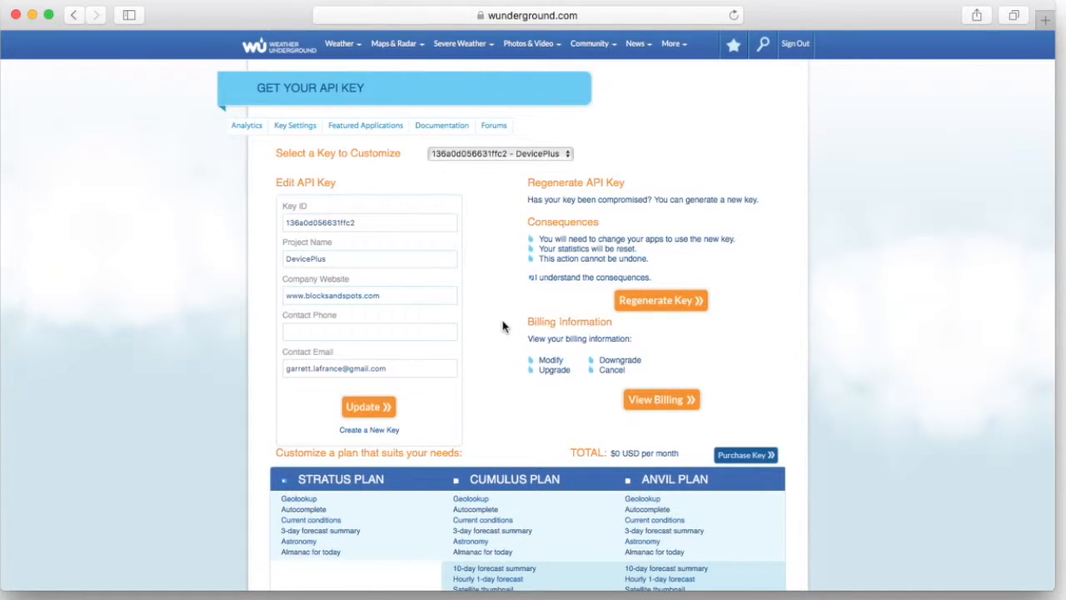
mouse_move(358, 230)
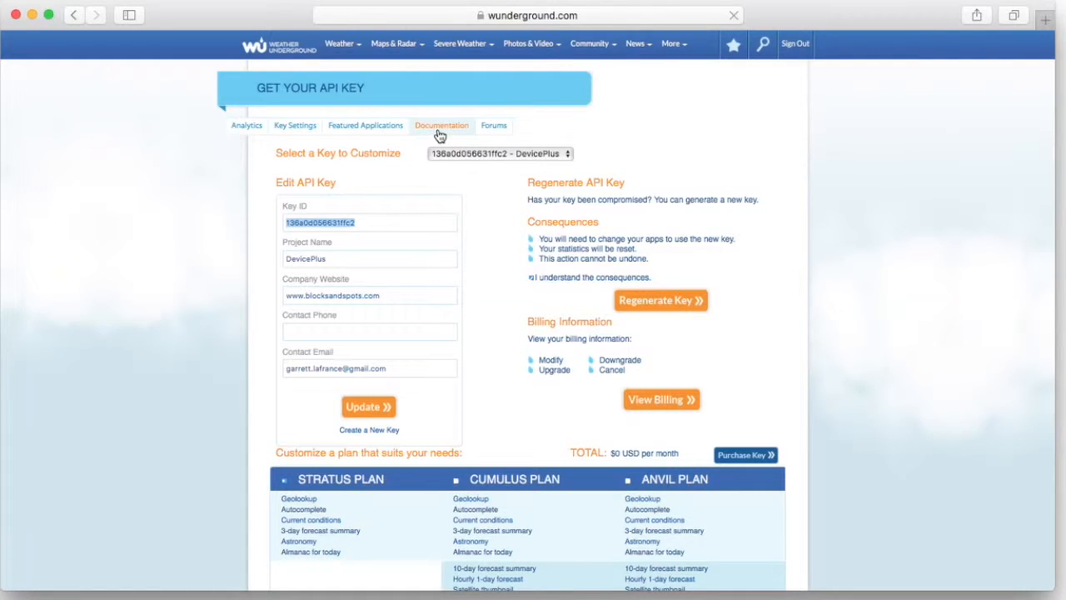
Move on to the Weather API Documentation introduction page.
click(442, 125)
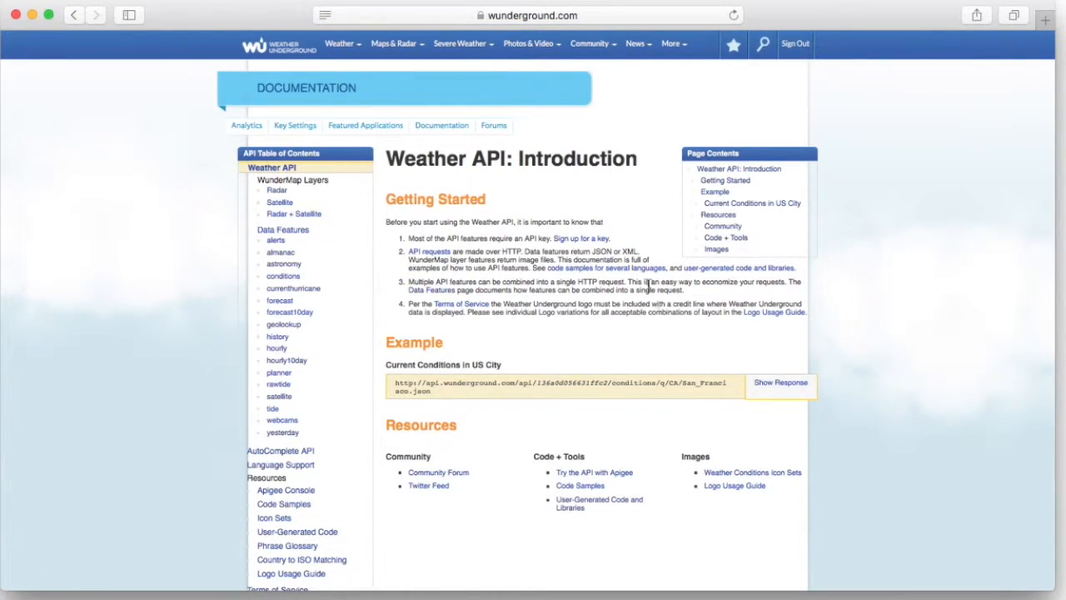
mouse_move(443, 400)
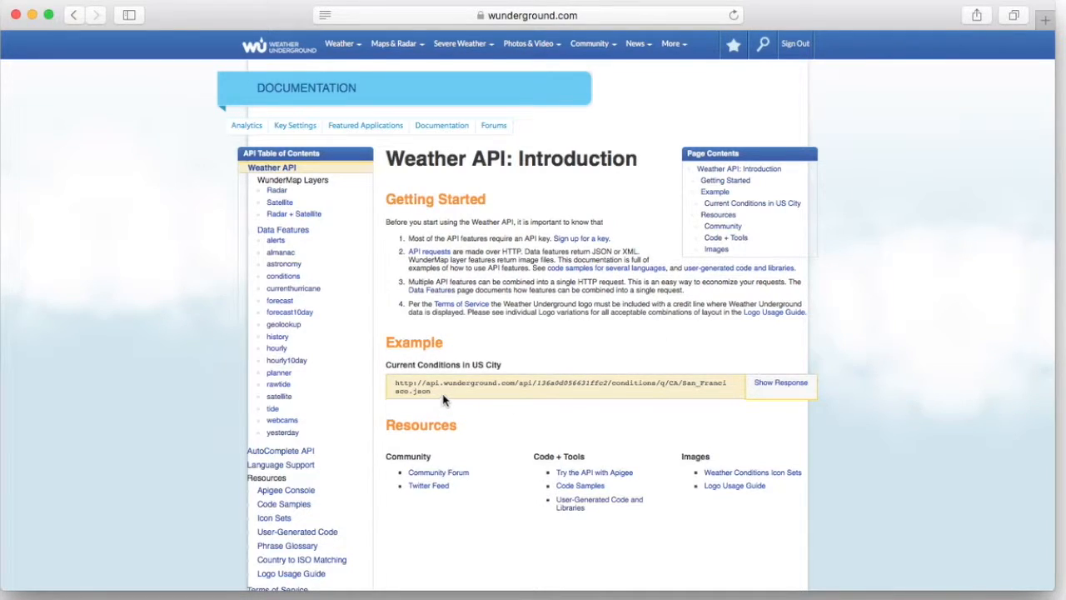
mouse_move(464, 387)
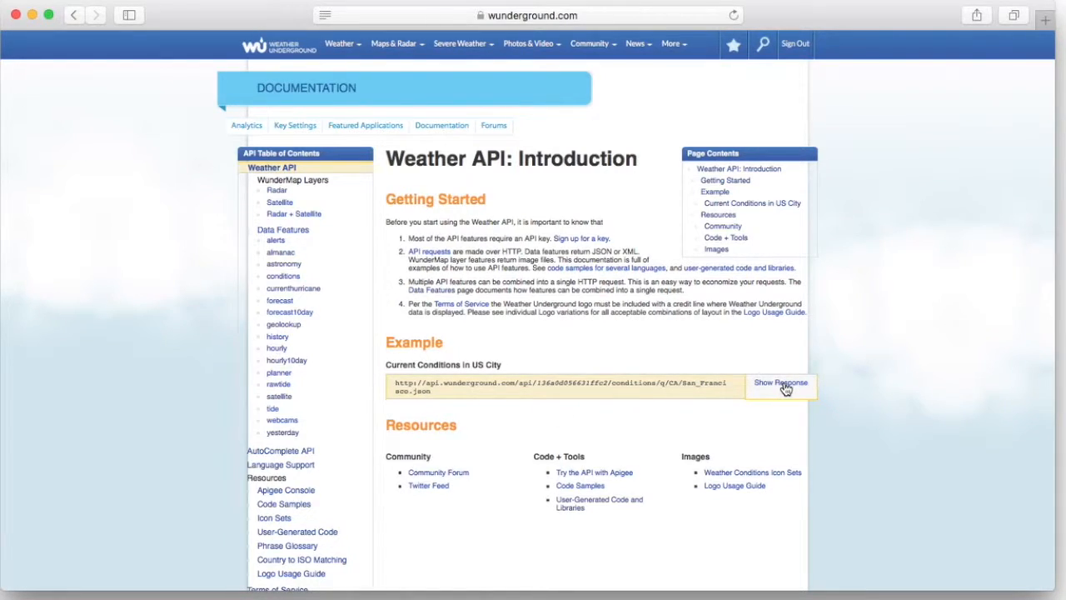
Show the sample JSON response for the San Francisco conditions example request.
click(779, 382)
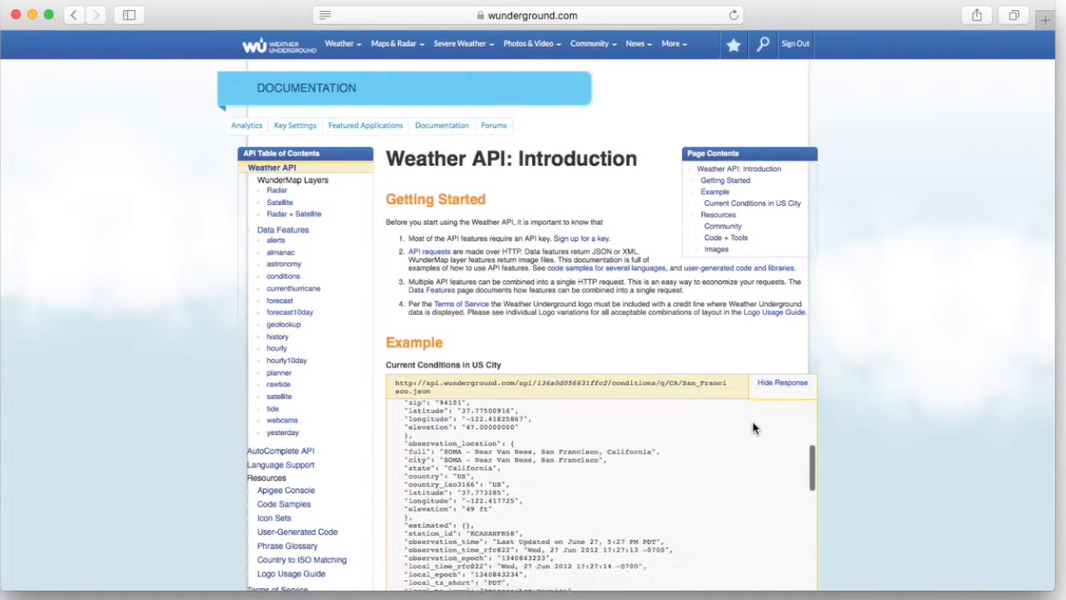
scroll(down, 3)
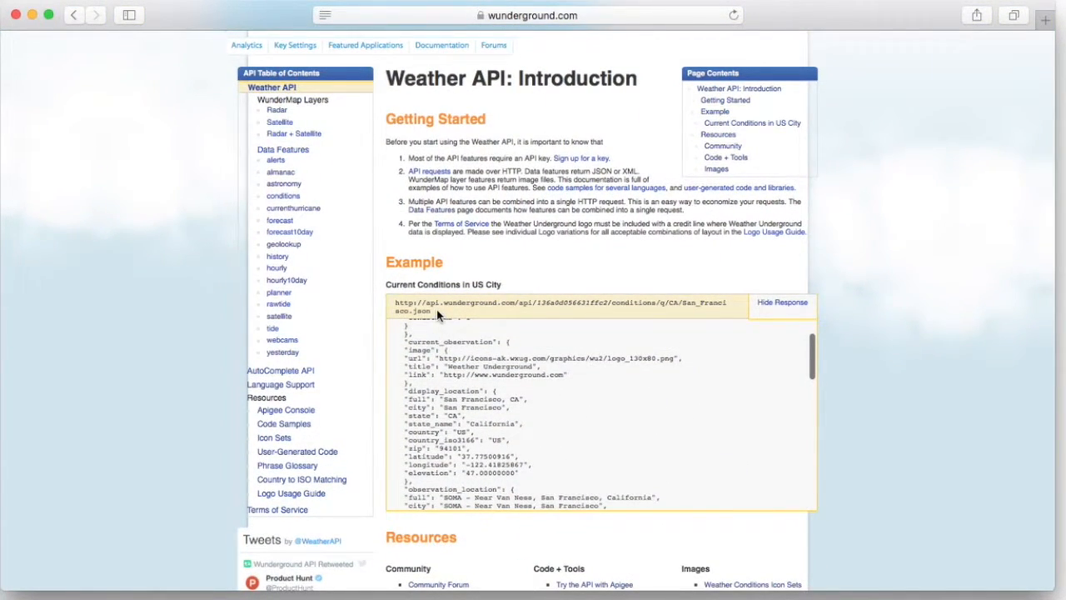
right_click(436, 307)
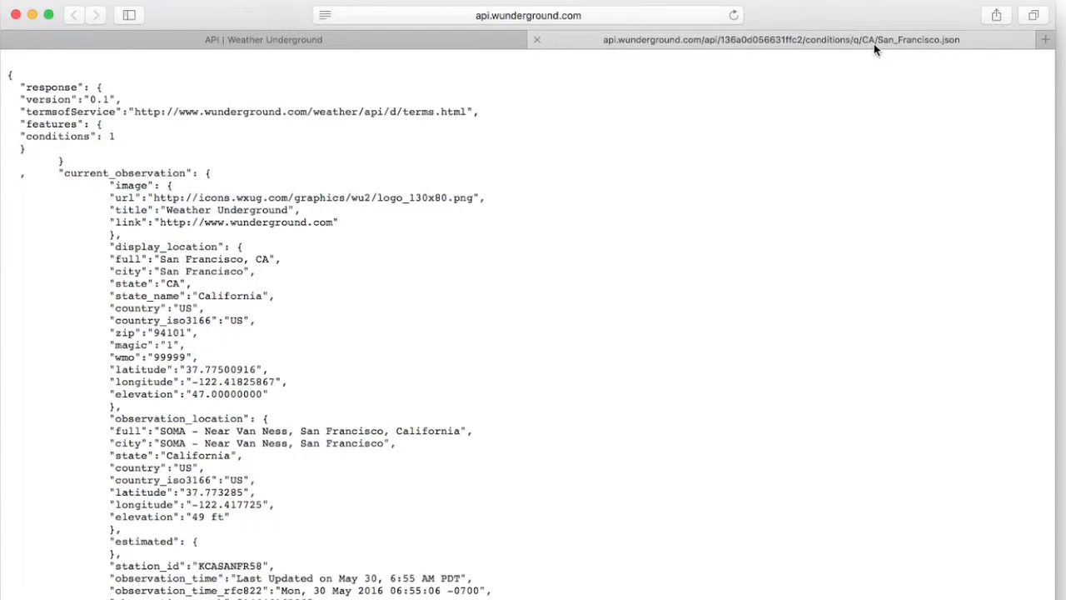
mouse_move(916, 50)
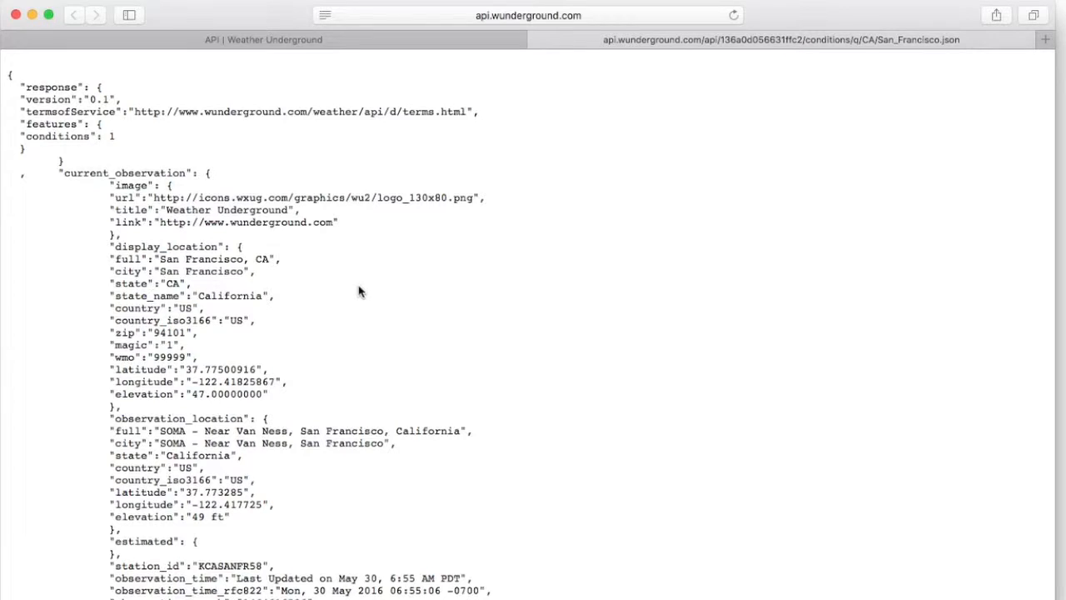
scroll(down, 3)
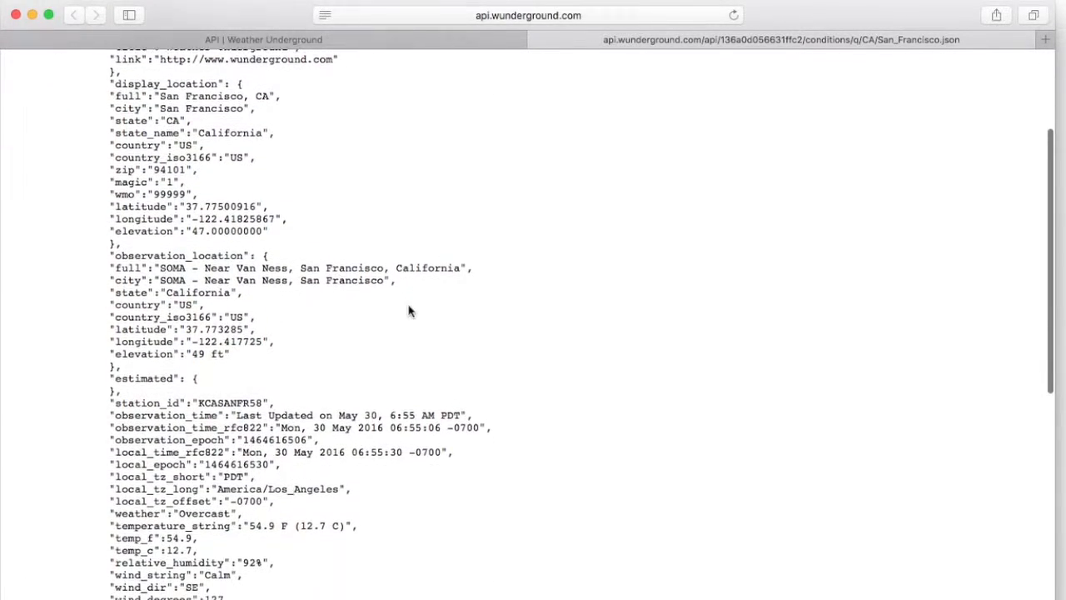
scroll(down, 3)
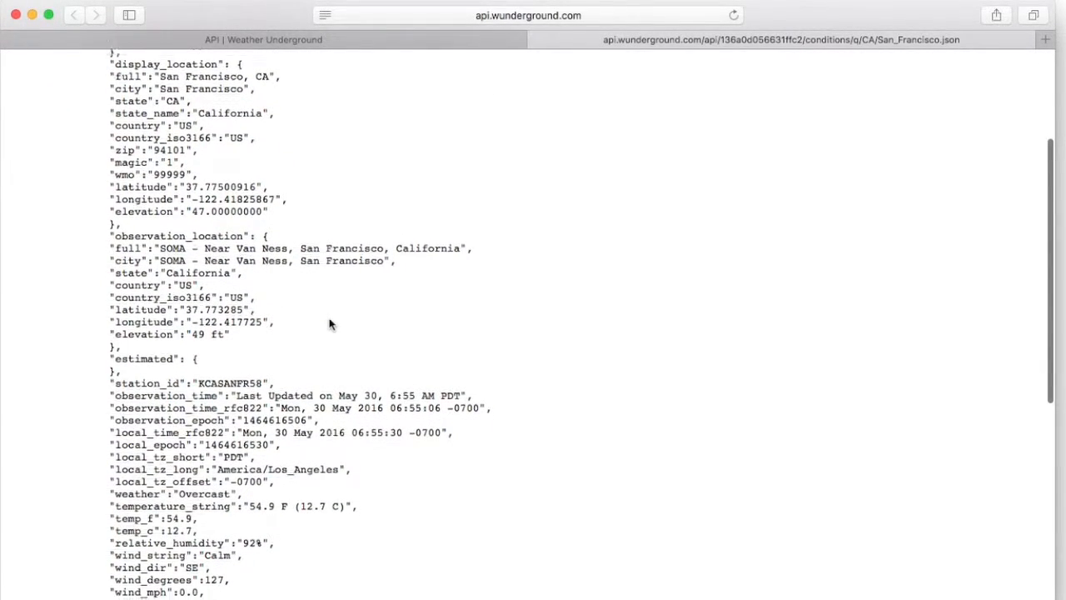
scroll(down, 3)
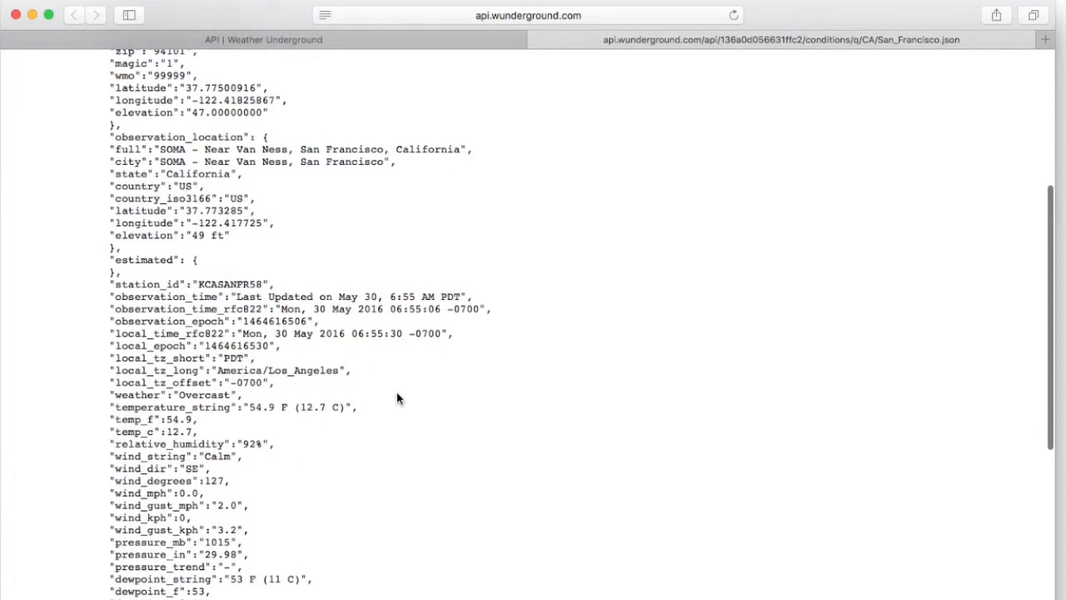
scroll(down, 3)
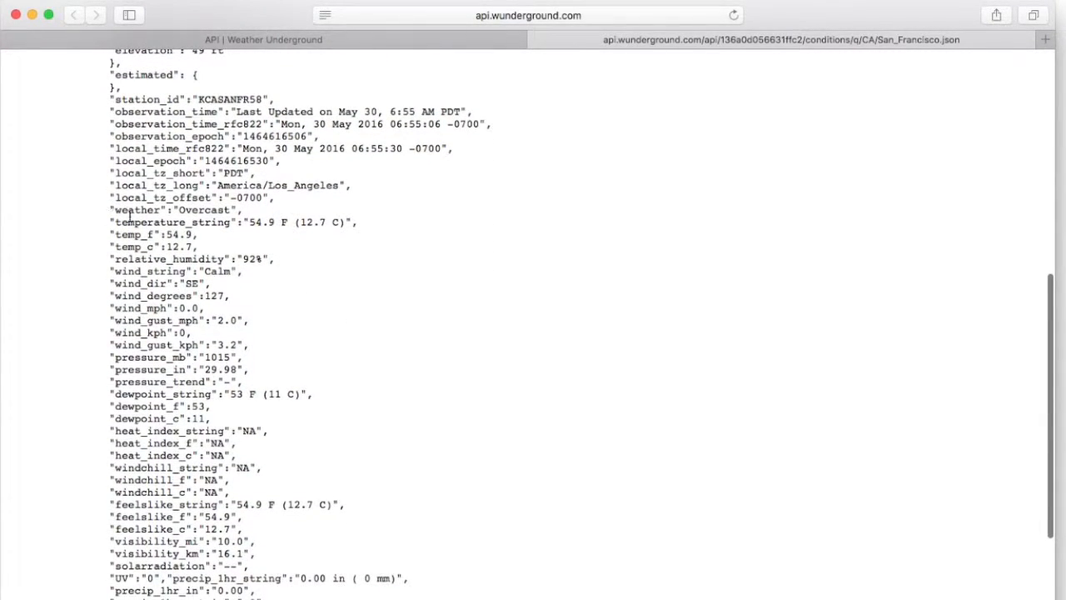
scroll(down, 3)
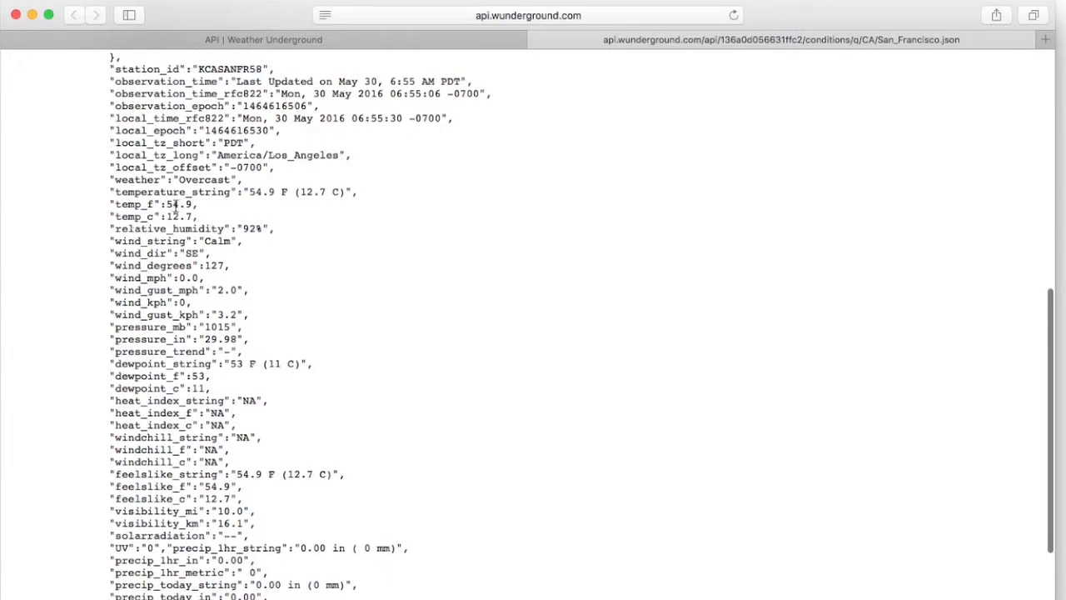
scroll(down, 3)
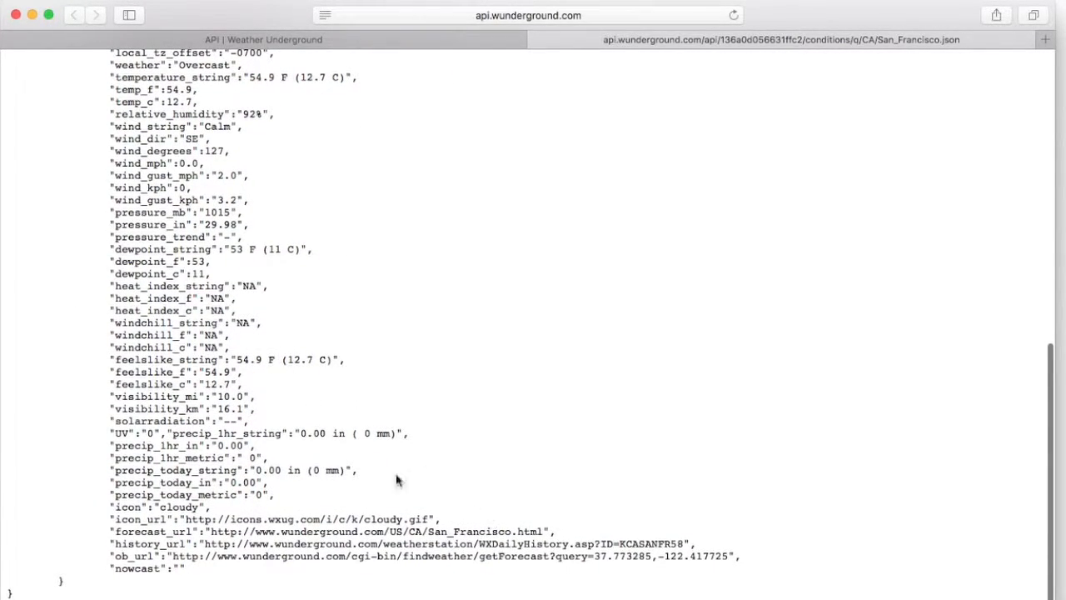
mouse_move(113, 486)
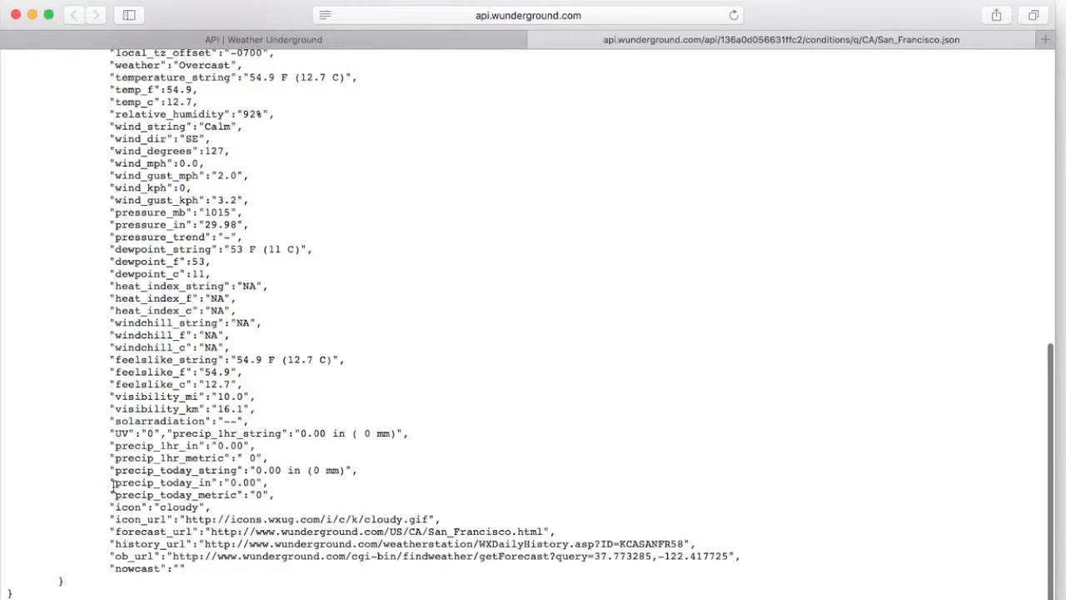
double_click(186, 483)
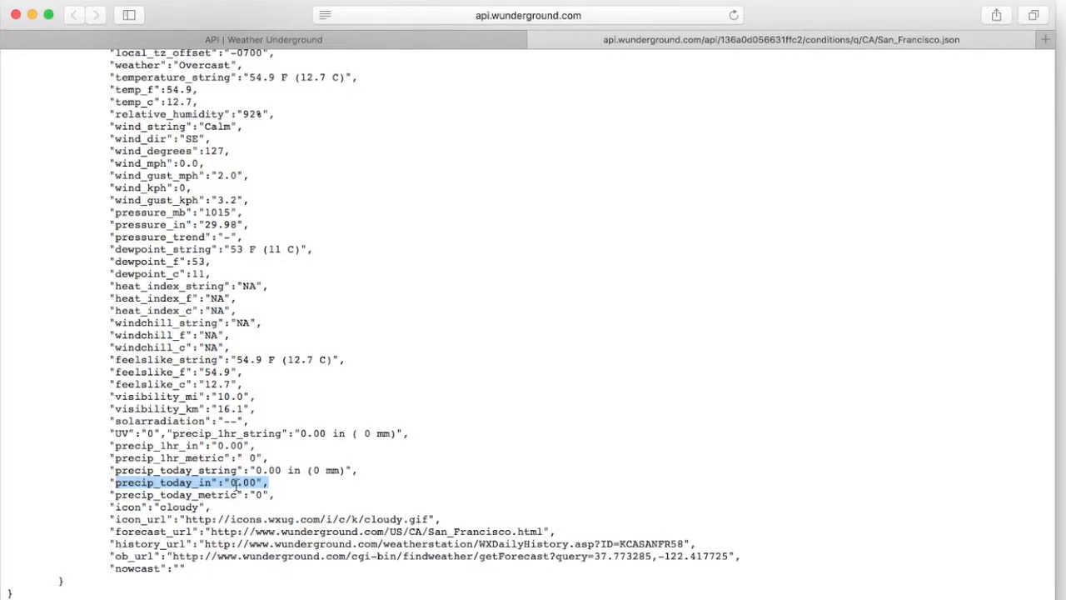
mouse_move(250, 508)
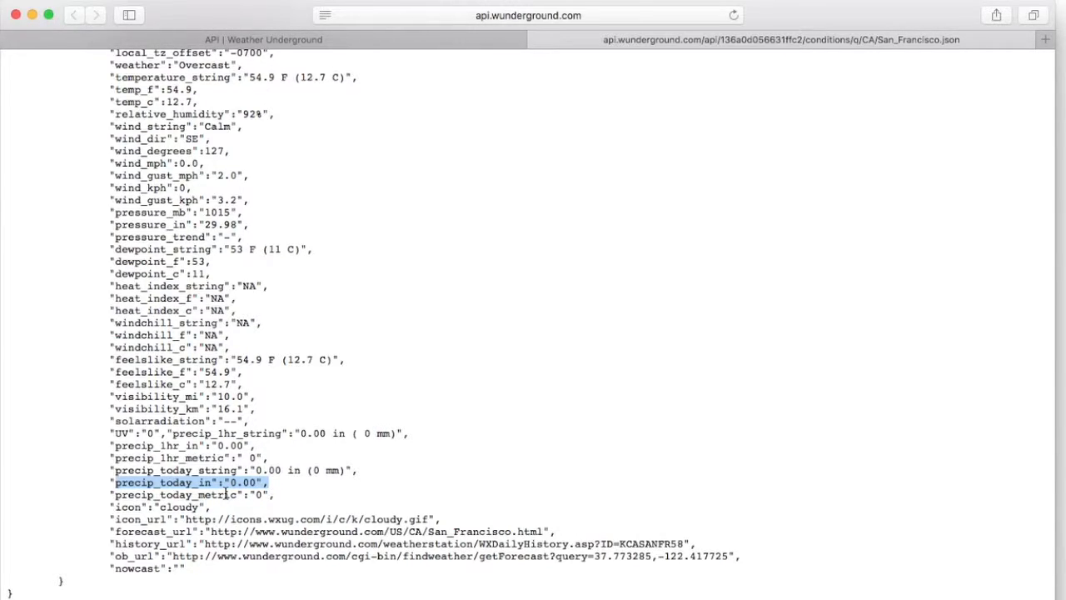
mouse_move(340, 503)
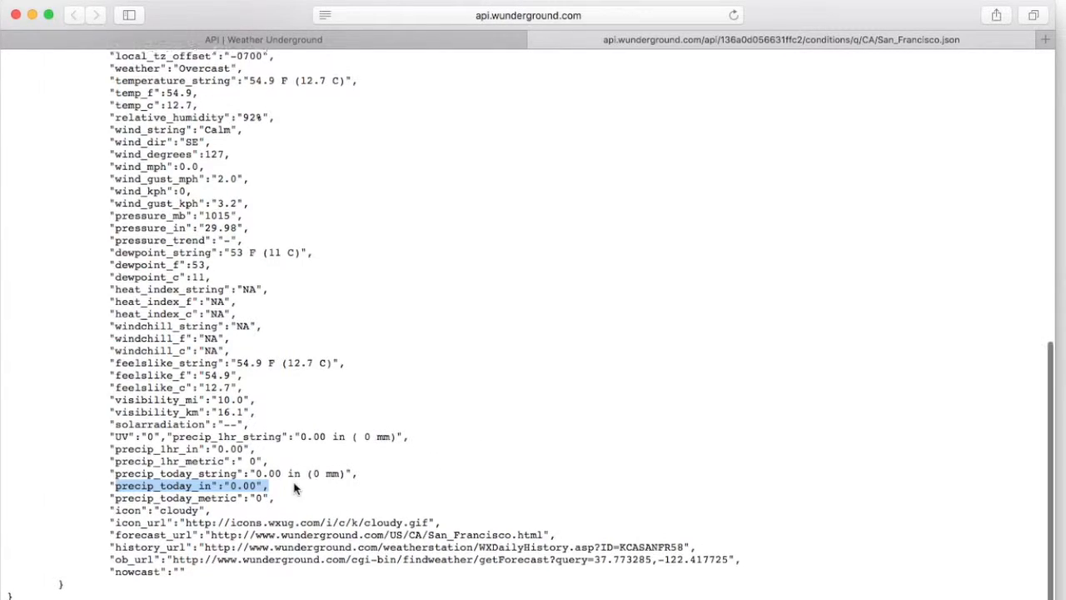
scroll(up, 3)
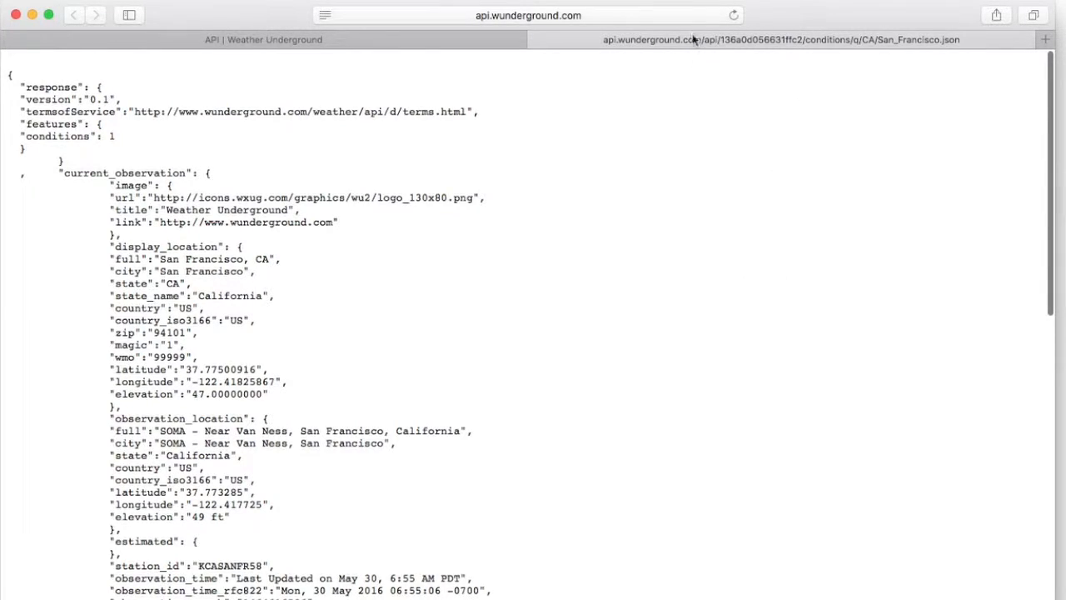
Replace CA/San_Francisco in the API URL with zip 87740 and load Raton conditions.
click(527, 15)
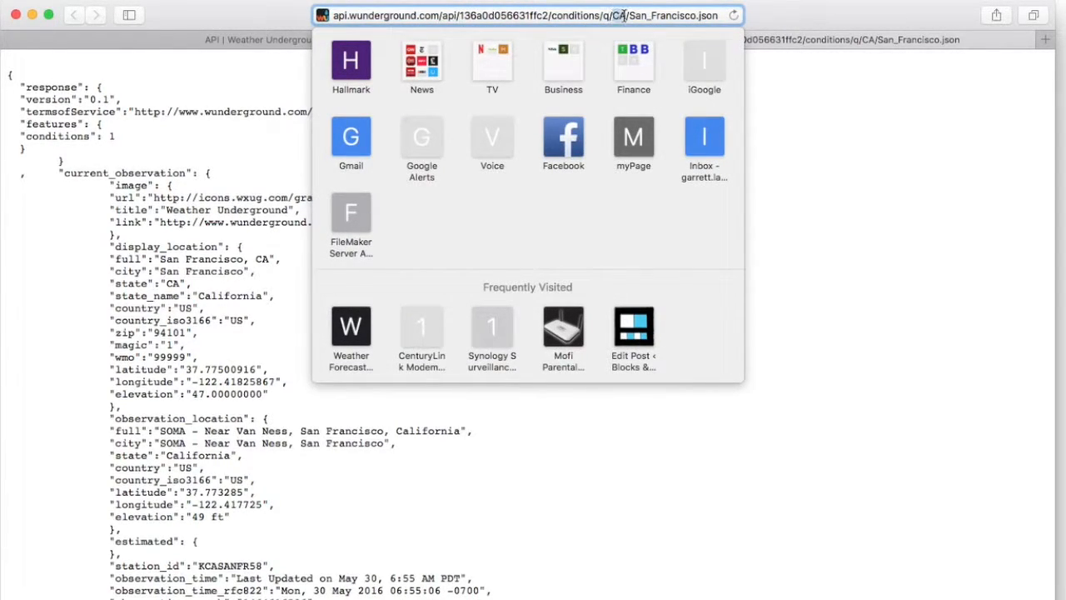
double_click(658, 15)
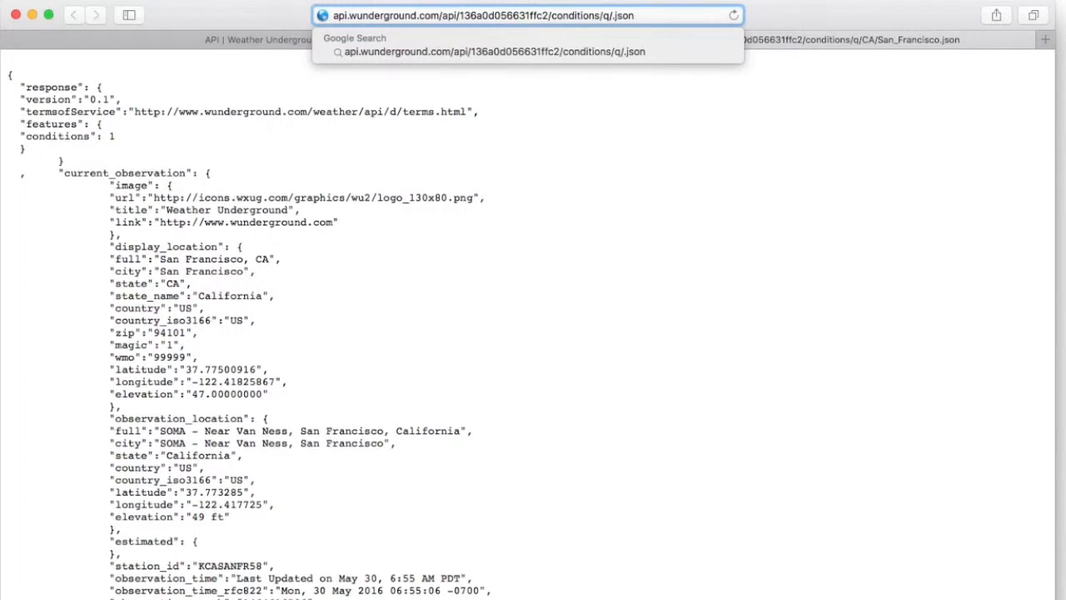
text(87)
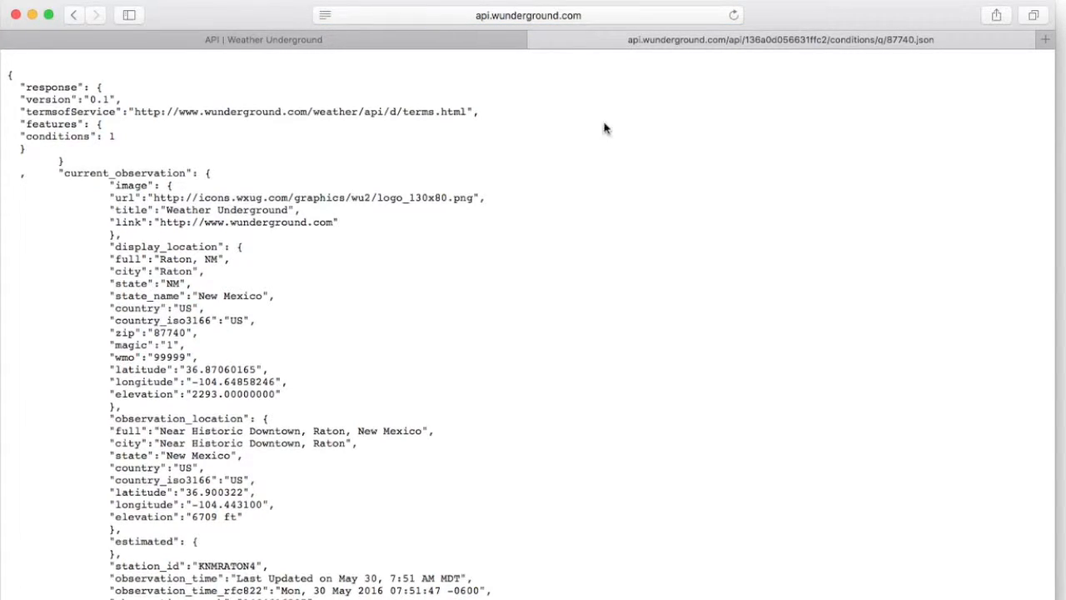
mouse_move(233, 308)
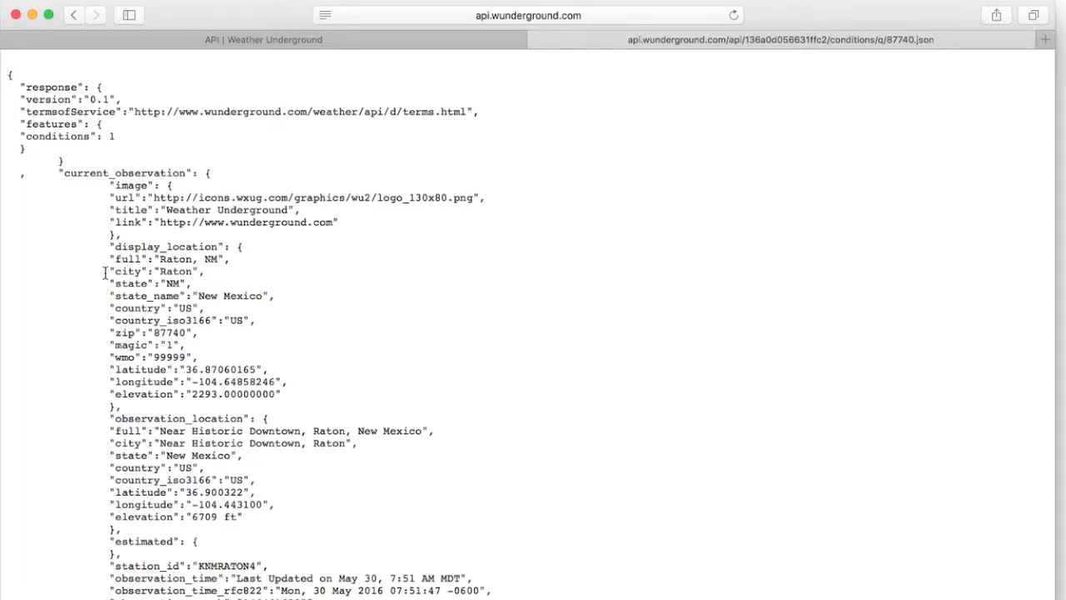
mouse_move(337, 369)
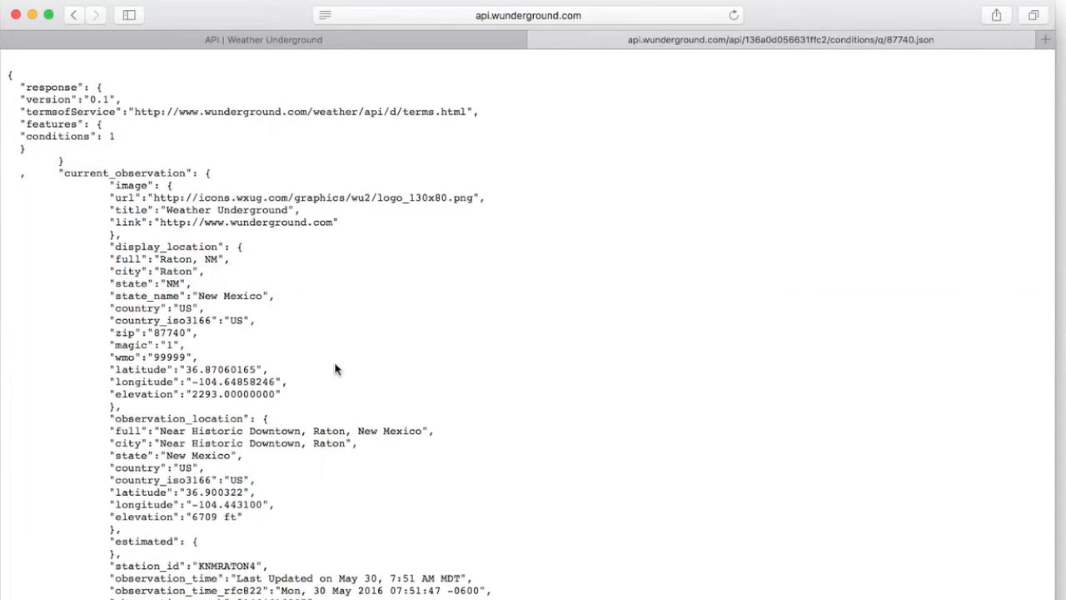
Review the Raton JSON readings, then return to the address bar.
scroll(down, 3)
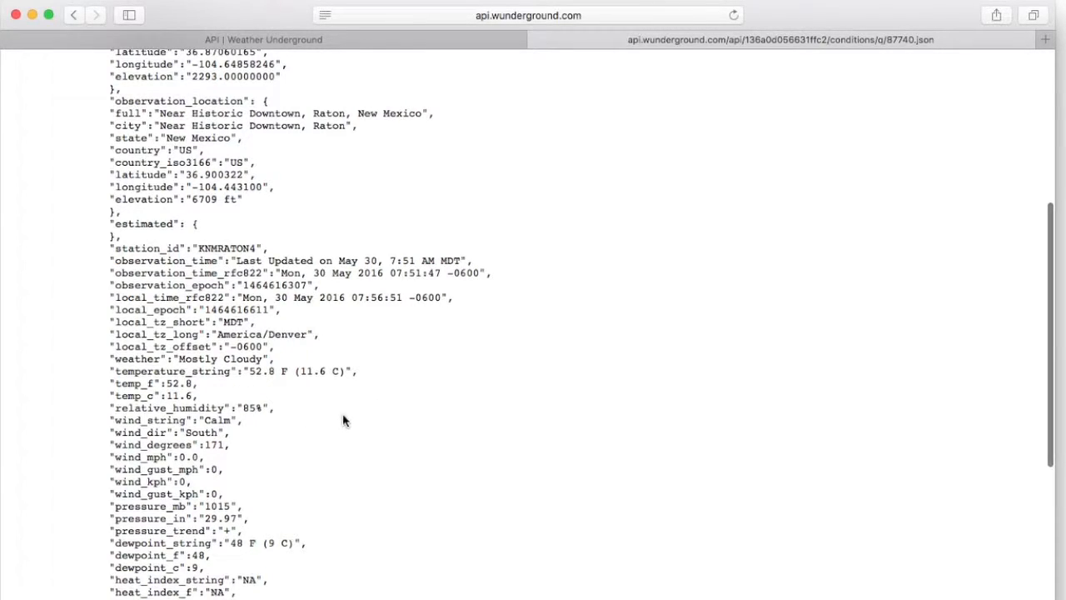
mouse_move(256, 391)
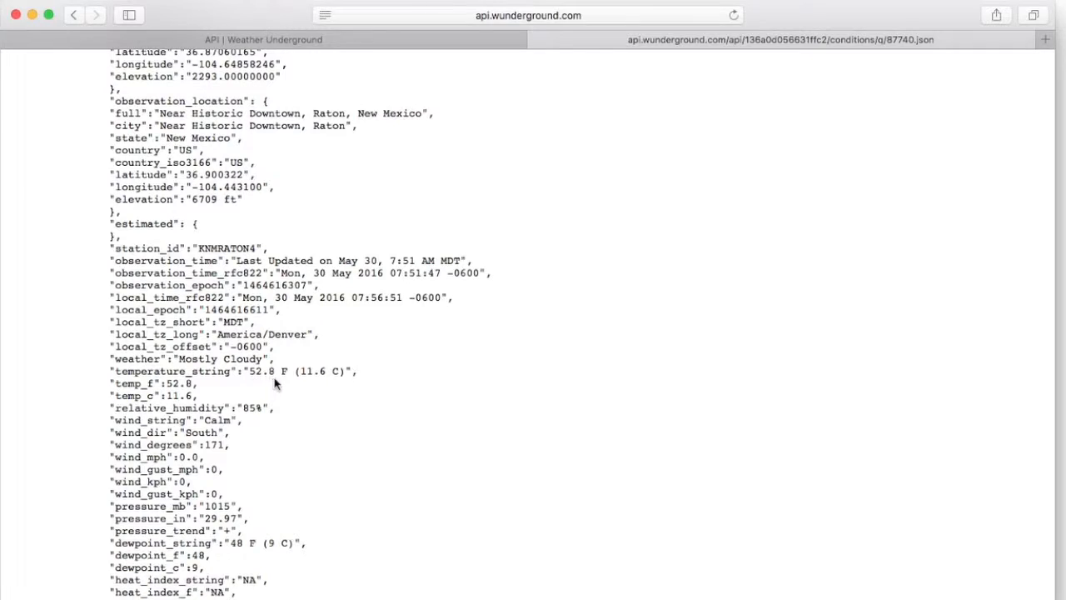
scroll(down, 3)
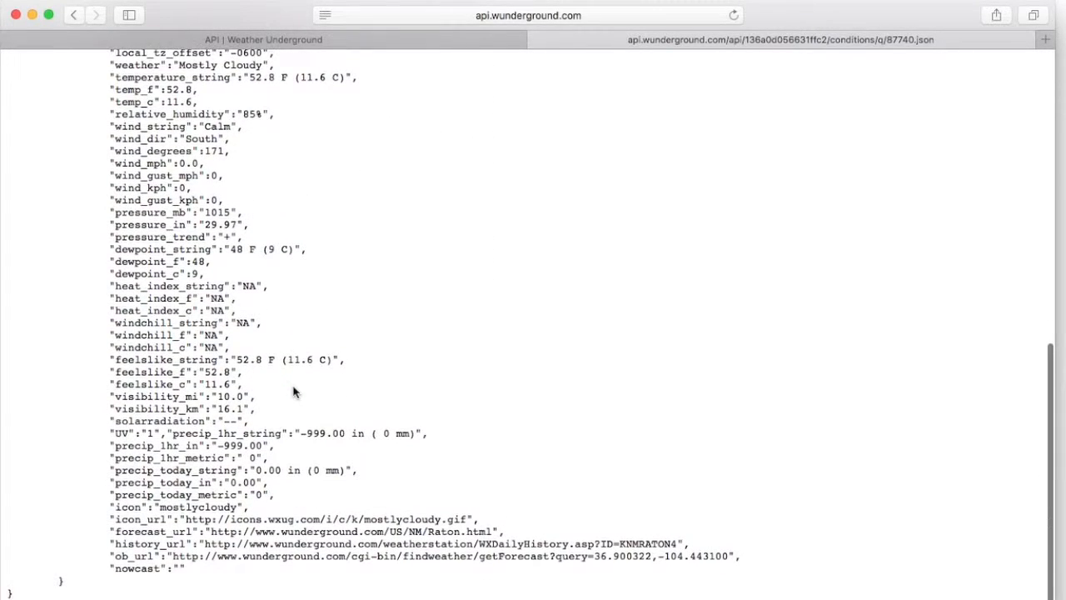
double_click(154, 483)
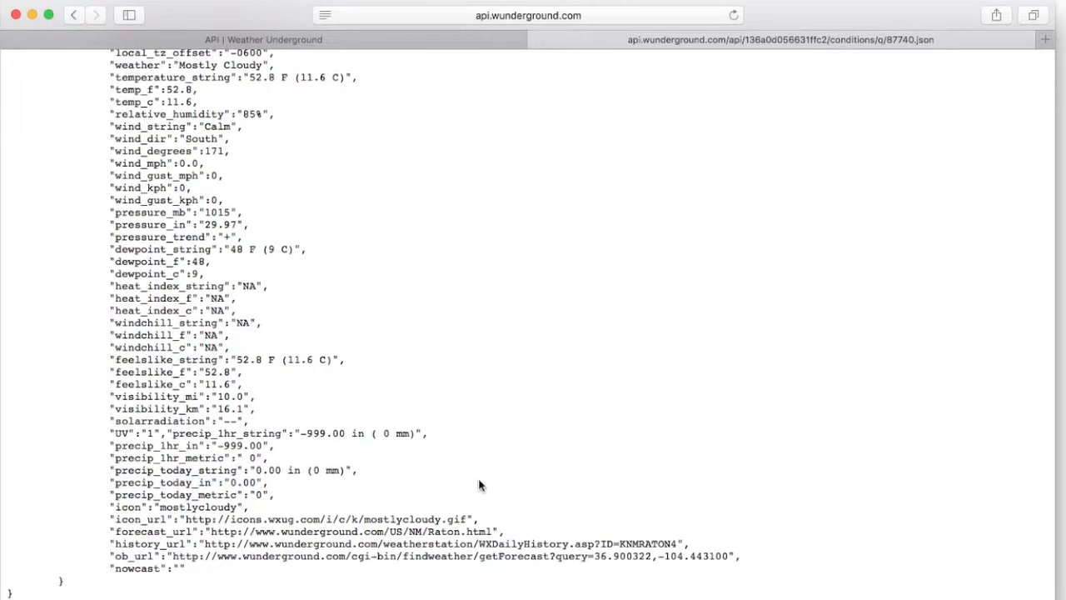
mouse_move(266, 483)
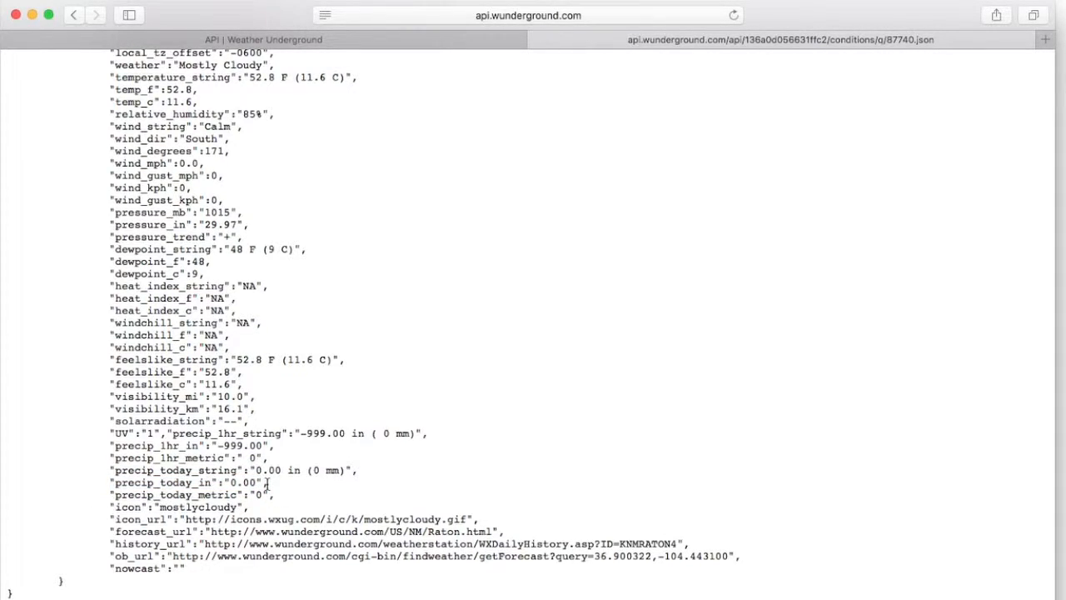
click(526, 15)
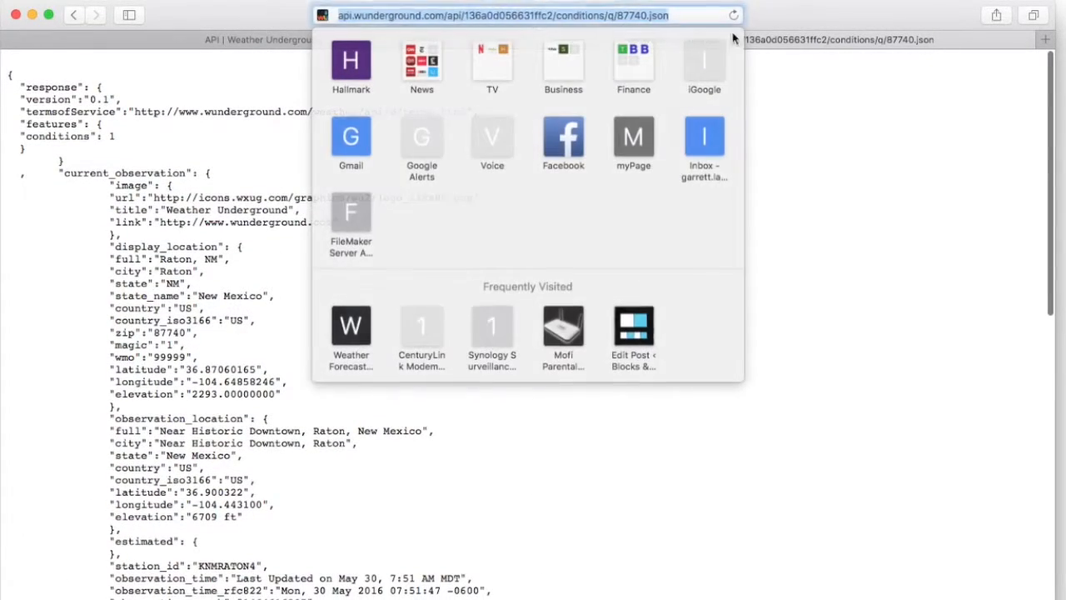
Copy the full 87740 conditions request URL for use in Python.
click(496, 15)
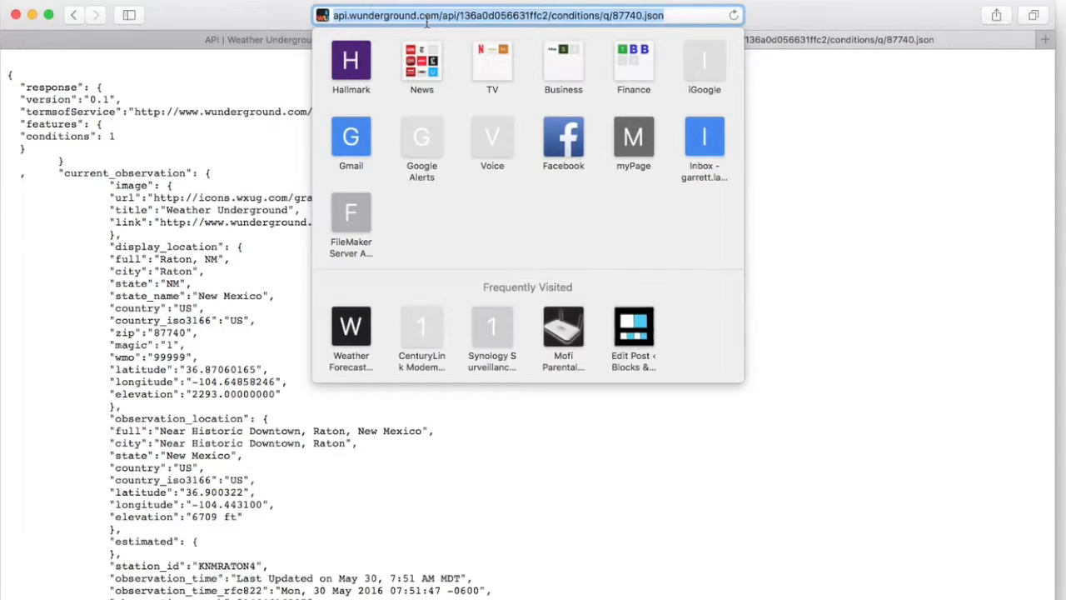
right_click(497, 15)
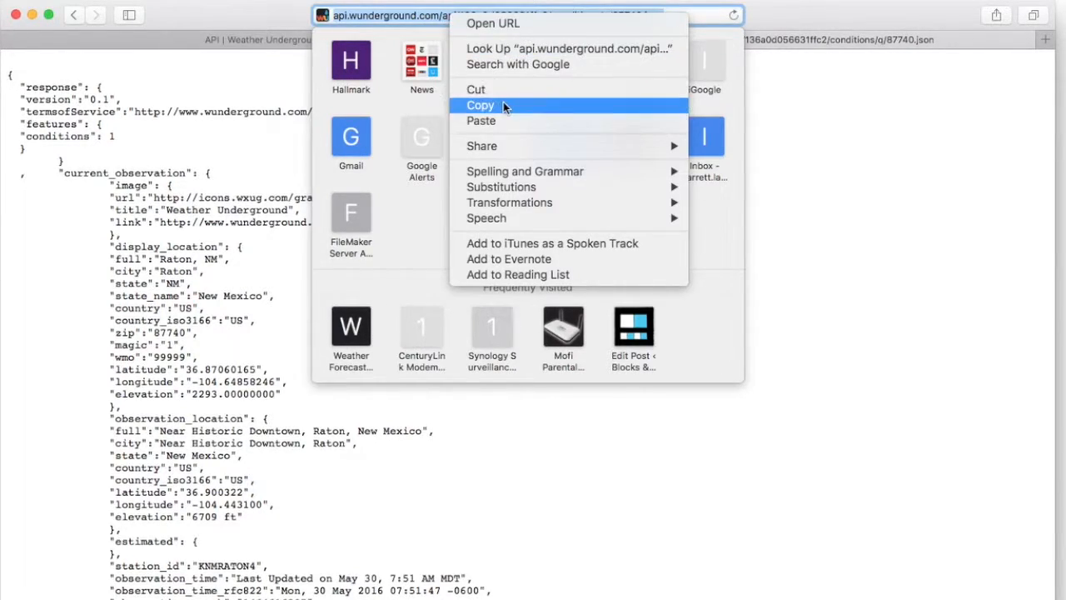
click(480, 105)
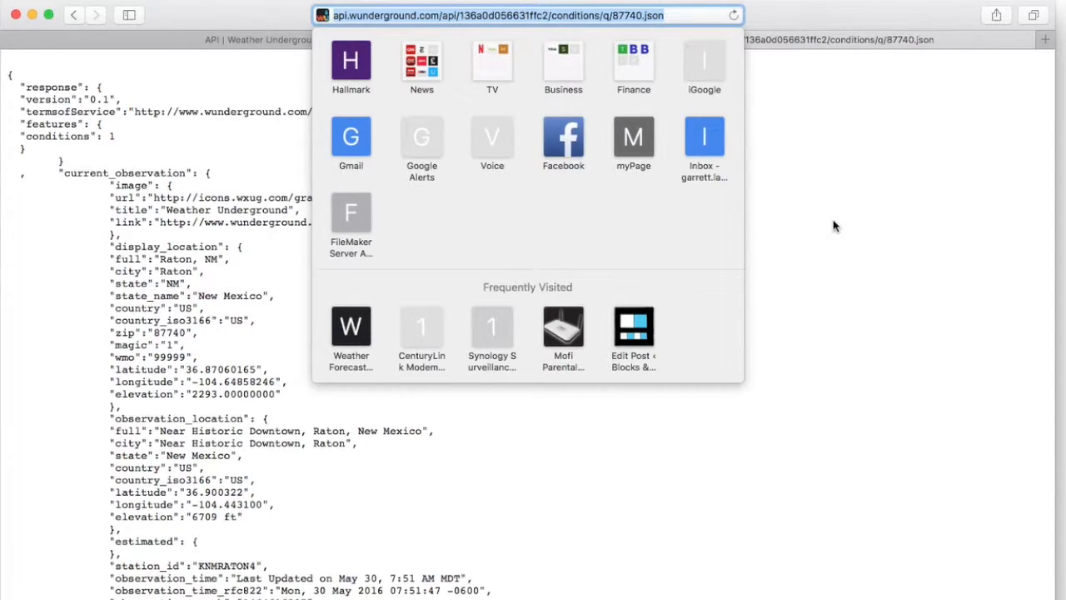
mouse_move(839, 216)
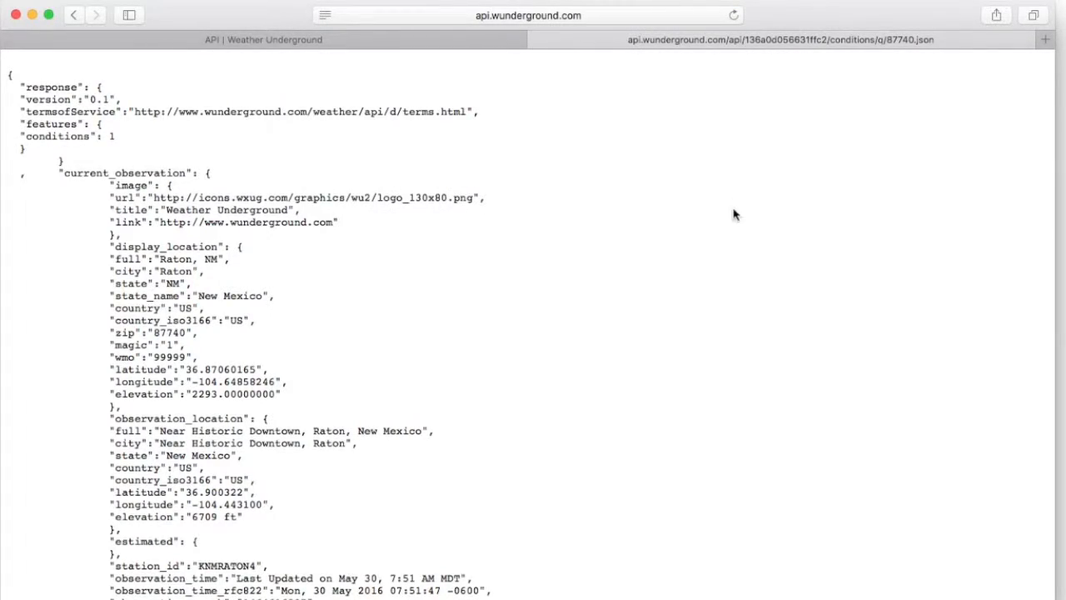
mouse_move(753, 245)
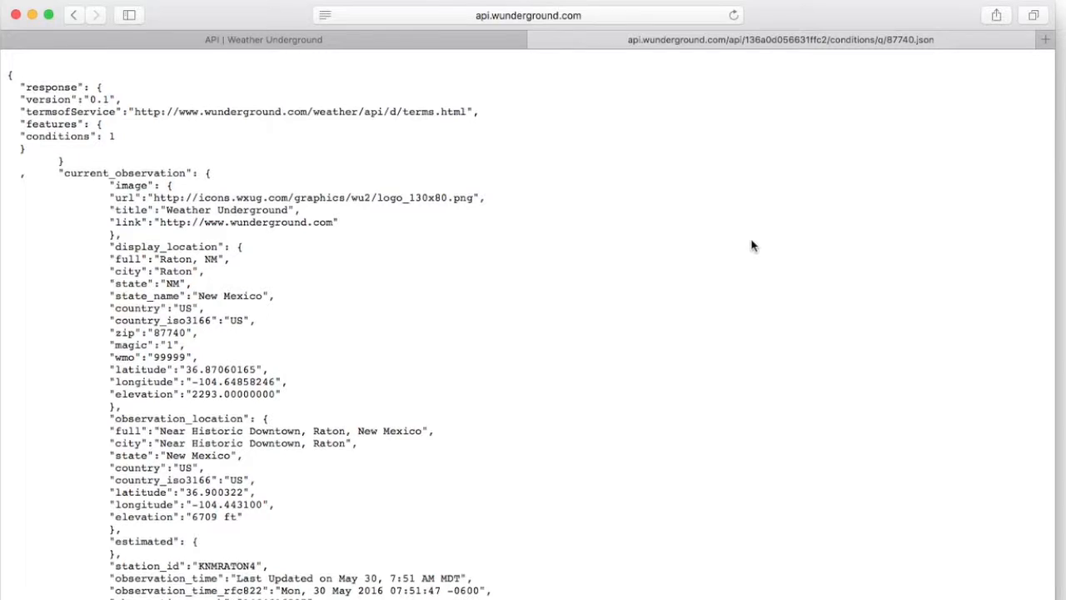